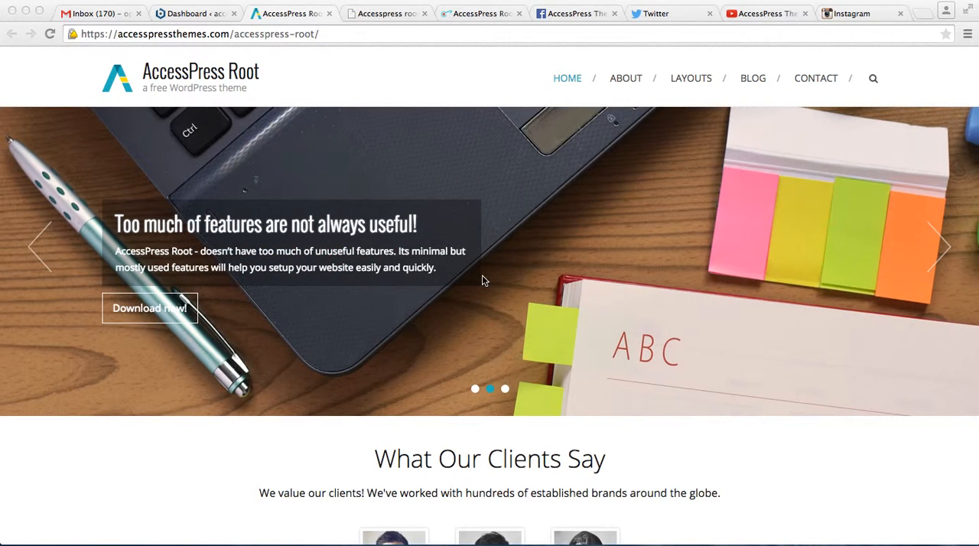
# Scroll the AccessPress Root demo page down to its footer, then switch to the WordPress dashboard.
pyautogui.scroll(-3)
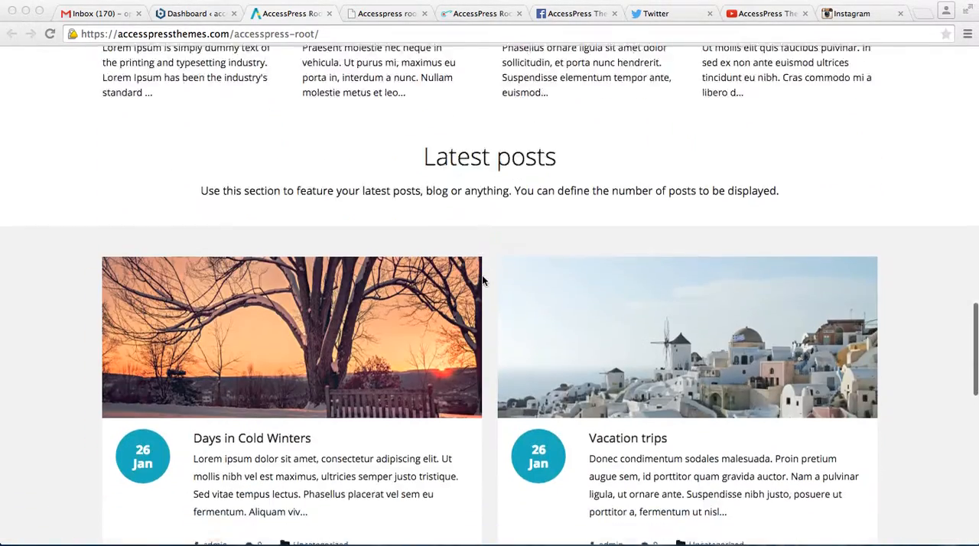
pyautogui.scroll(-3)
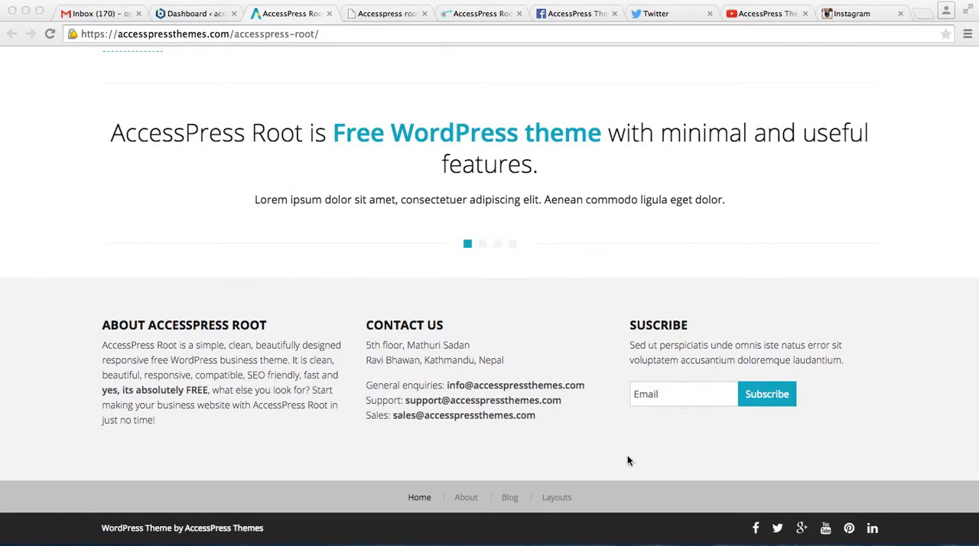
pyautogui.click(195, 13)
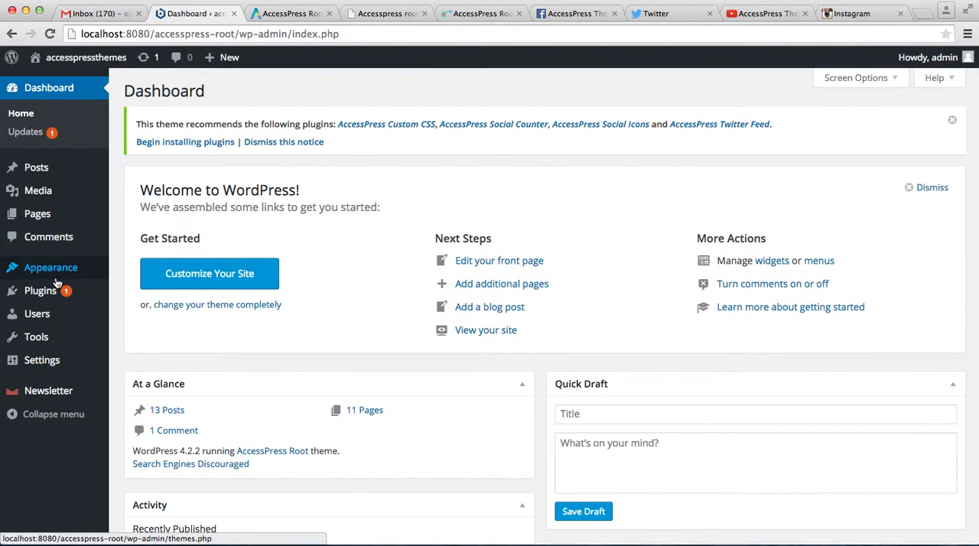
pyautogui.moveTo(50, 267)
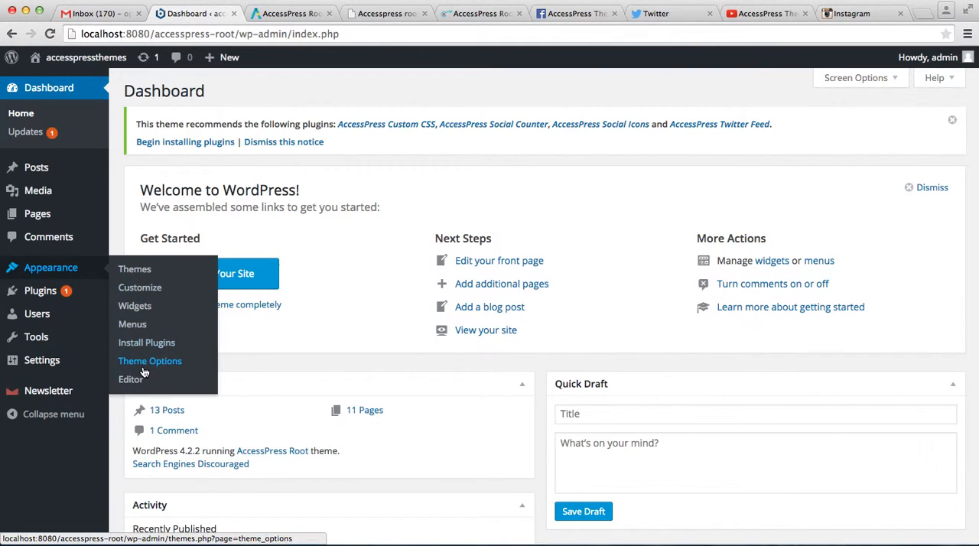
# Show the Social Links tab of the AccessPress Theme Options page.
pyautogui.click(150, 360)
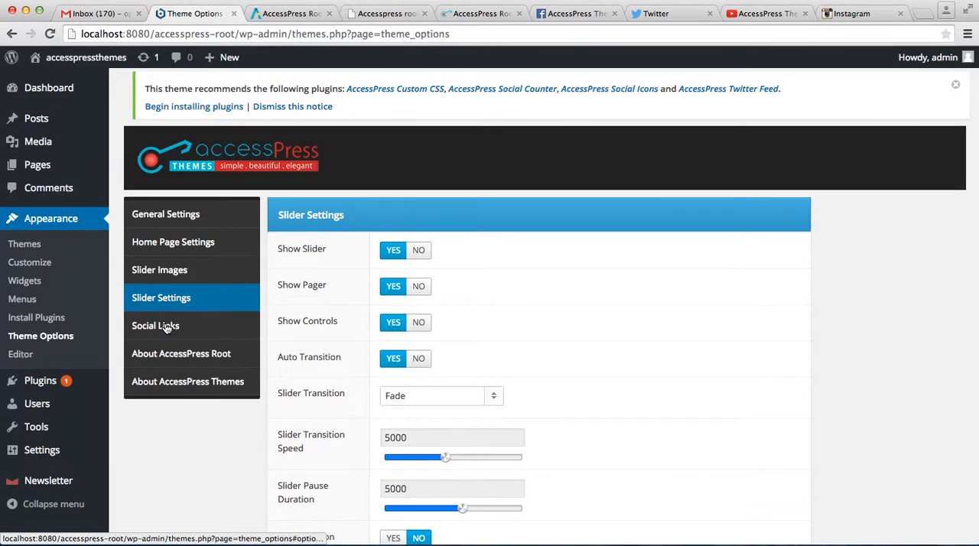
pyautogui.click(155, 325)
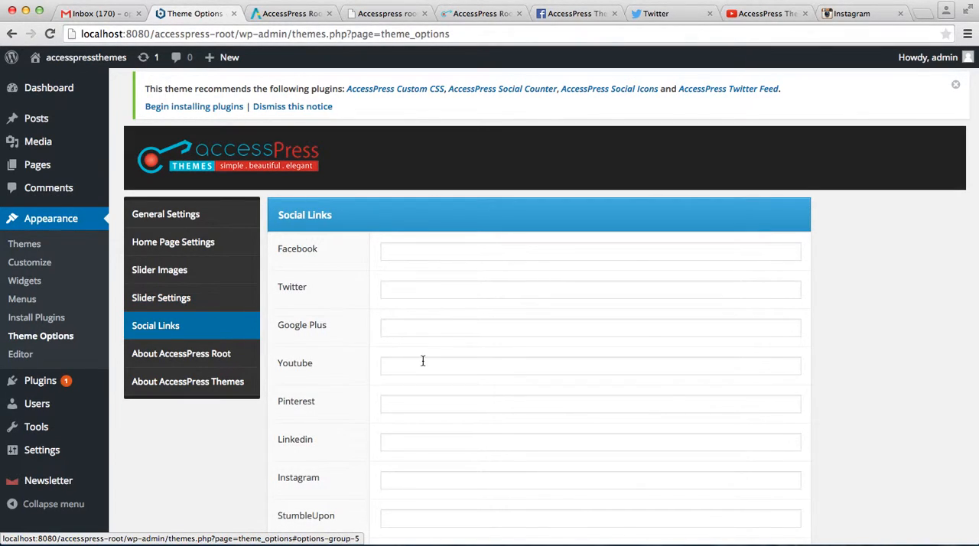
pyautogui.scroll(-3)
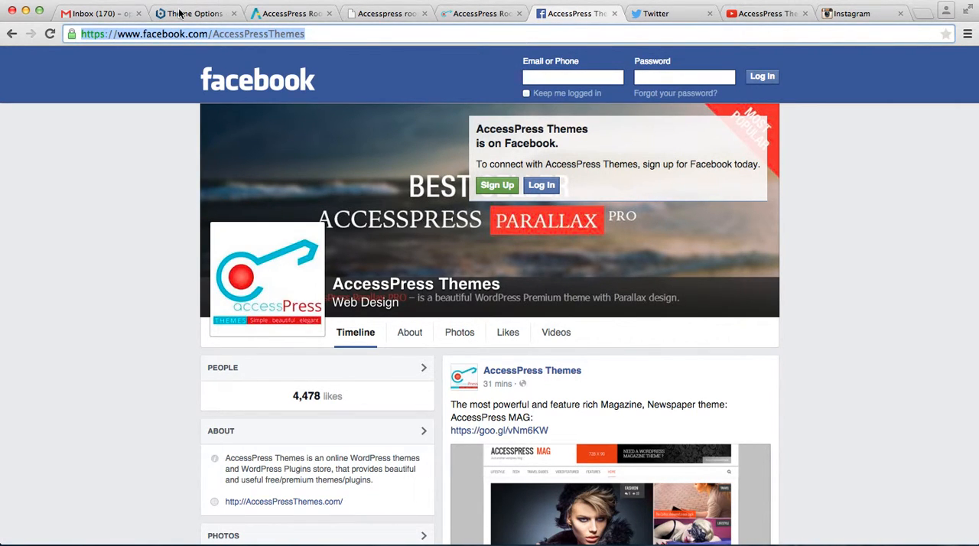
pyautogui.click(195, 13)
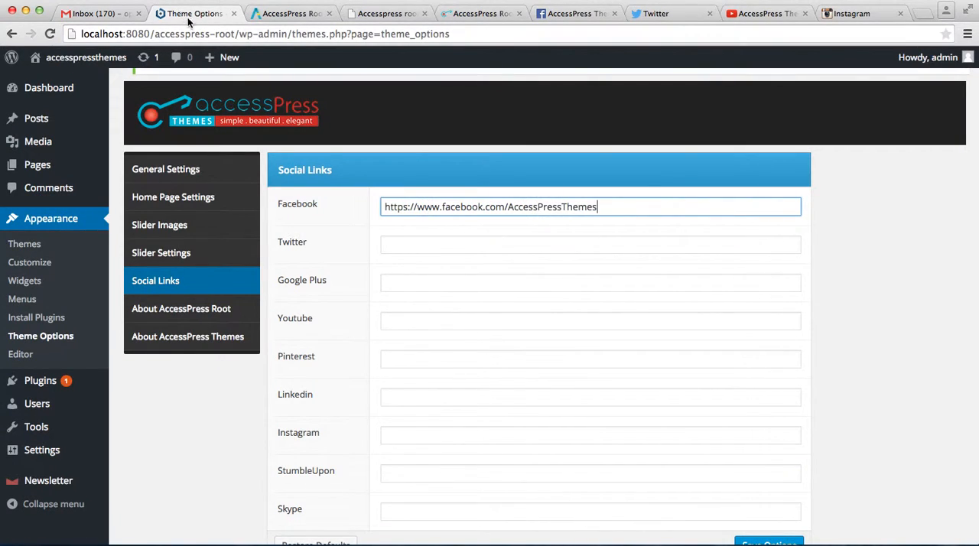
pyautogui.click(654, 13)
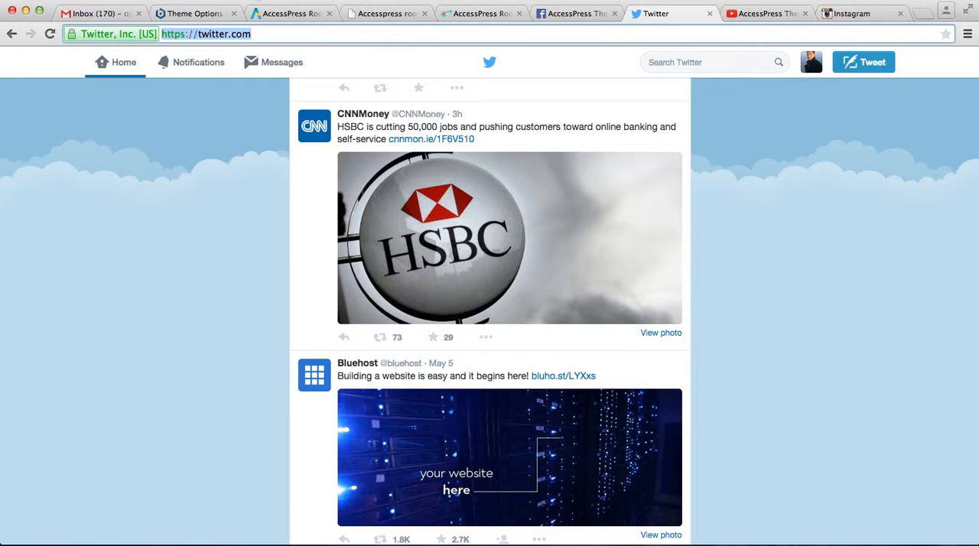
pyautogui.click(194, 13)
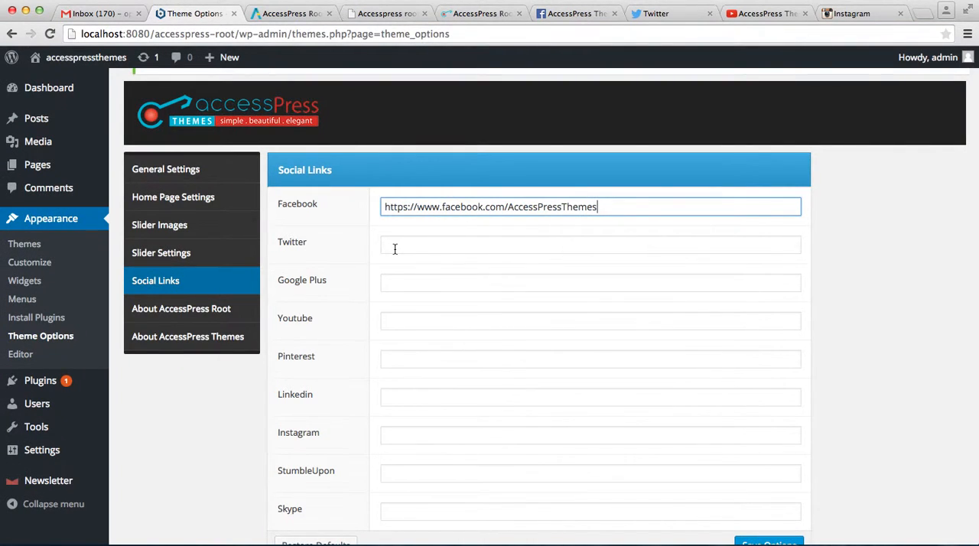
pyautogui.write('https://twitter.com/')
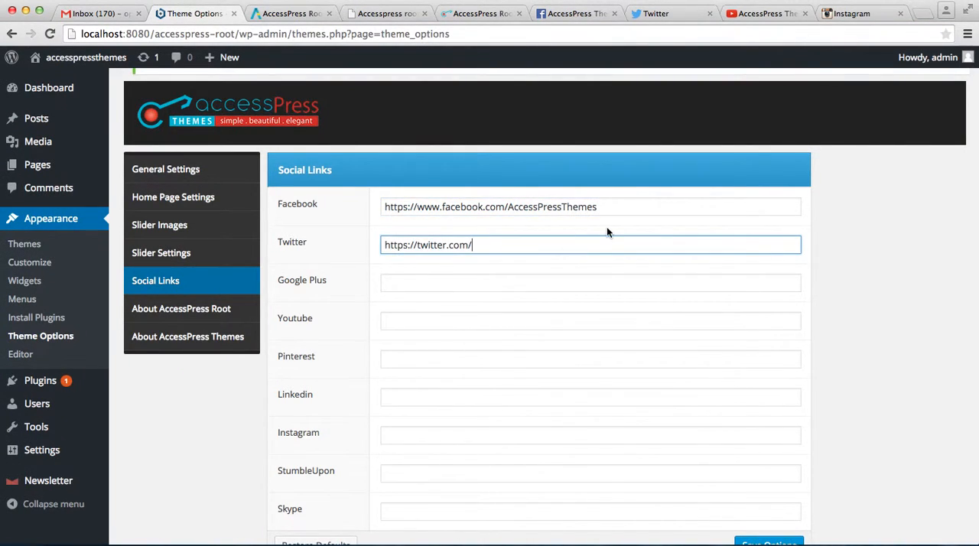
pyautogui.click(765, 13)
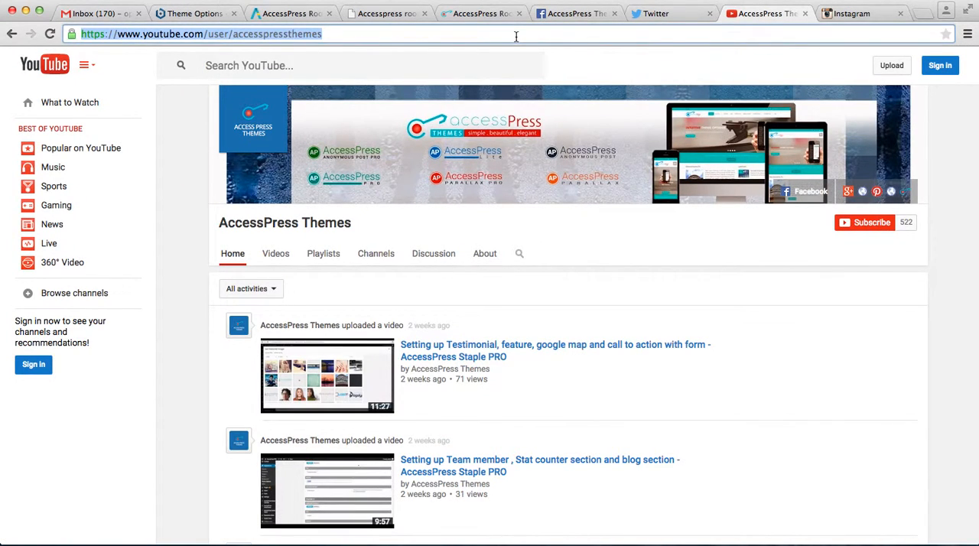
pyautogui.click(192, 13)
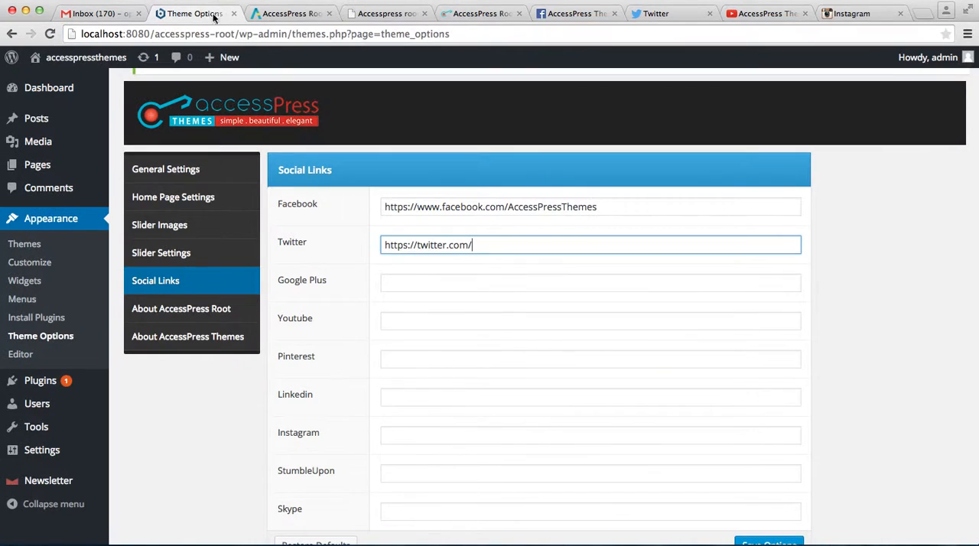
pyautogui.write('https://www.youtube.com/user/accesspressthemes')
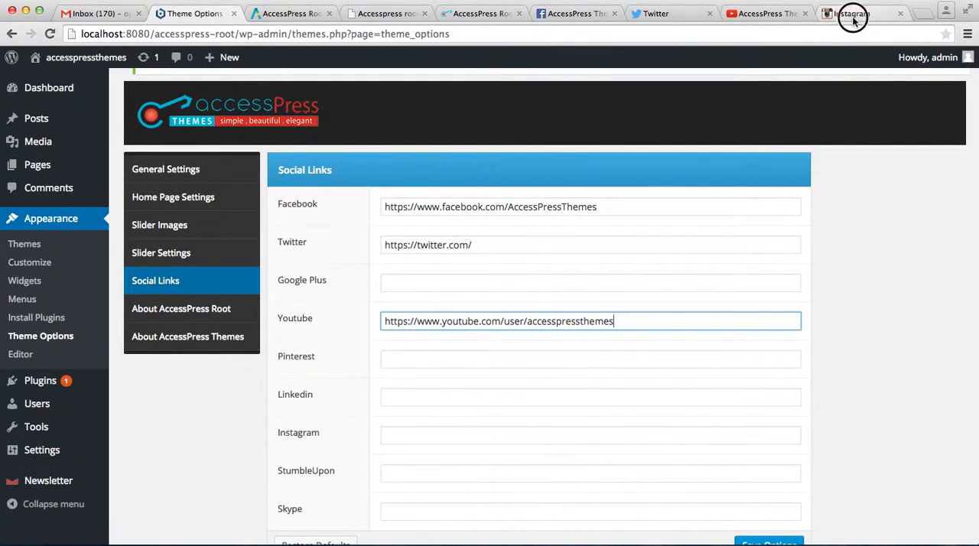
pyautogui.click(853, 13)
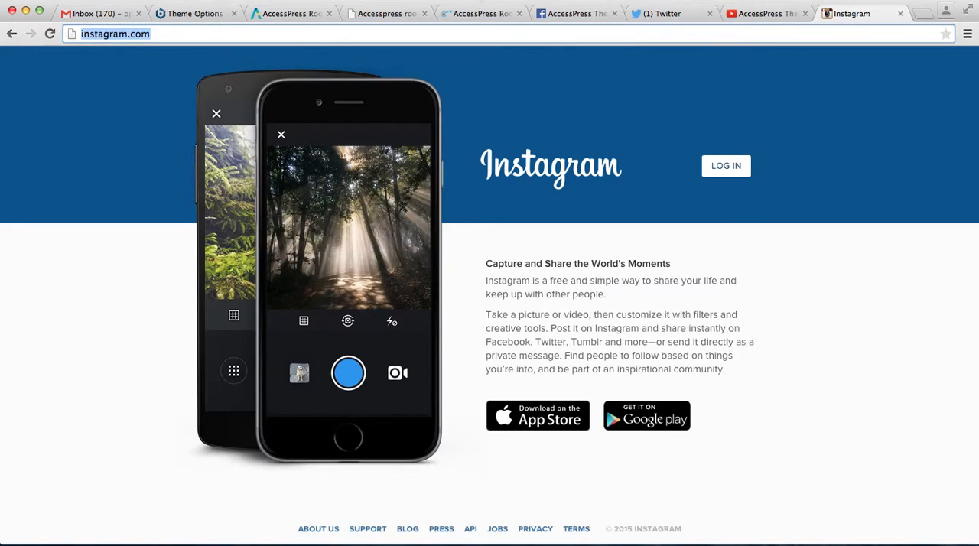
pyautogui.click(191, 13)
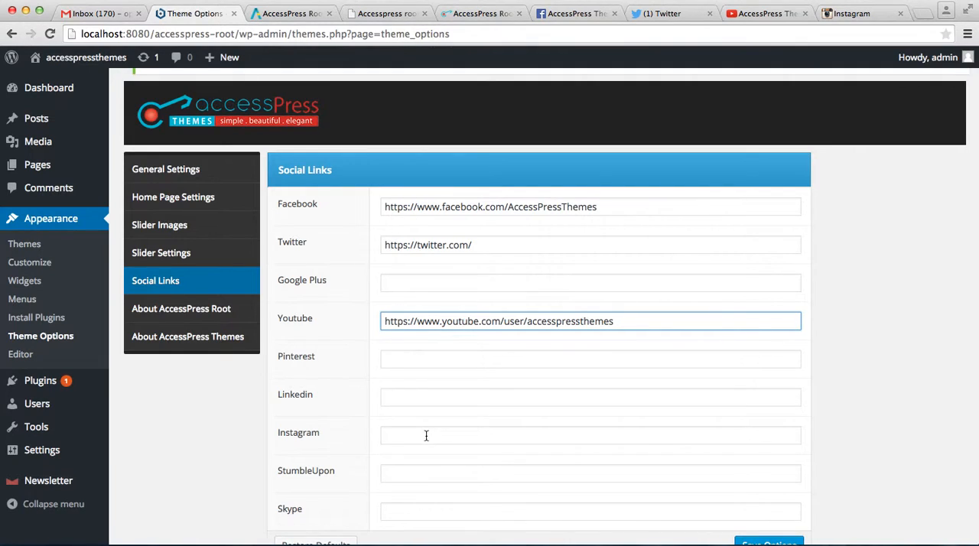
pyautogui.write('http://instagram.com/')
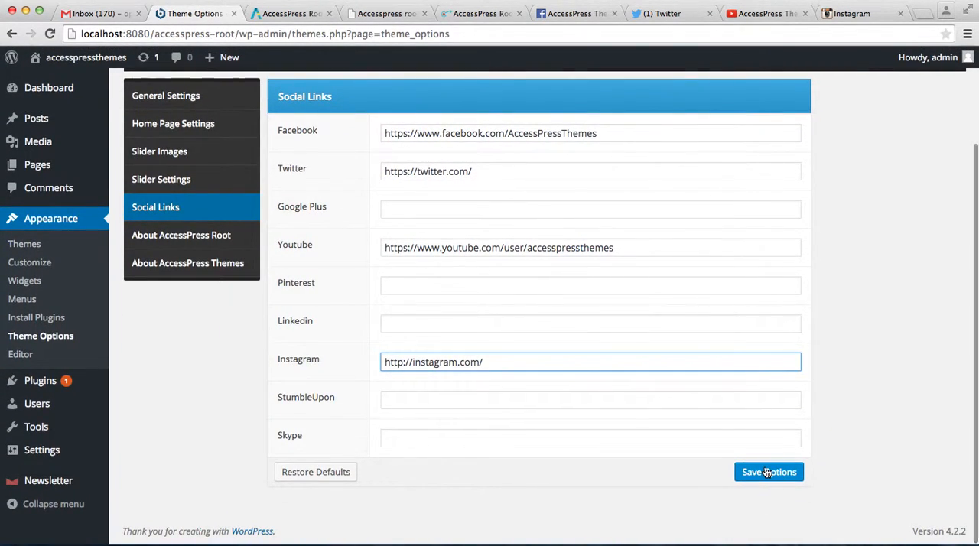
pyautogui.click(769, 471)
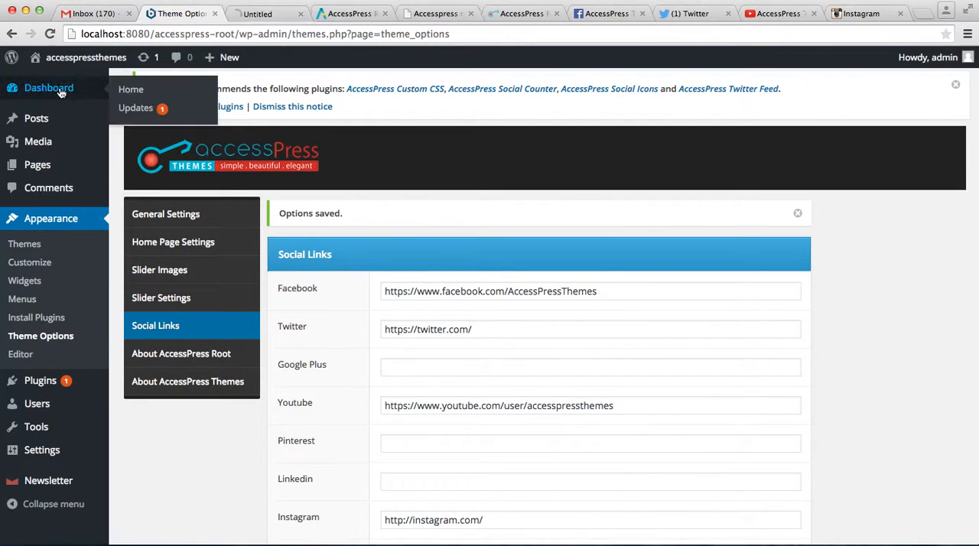
# Visit the live site in a new tab and scroll down to the footer's social icons.
pyautogui.click(267, 13)
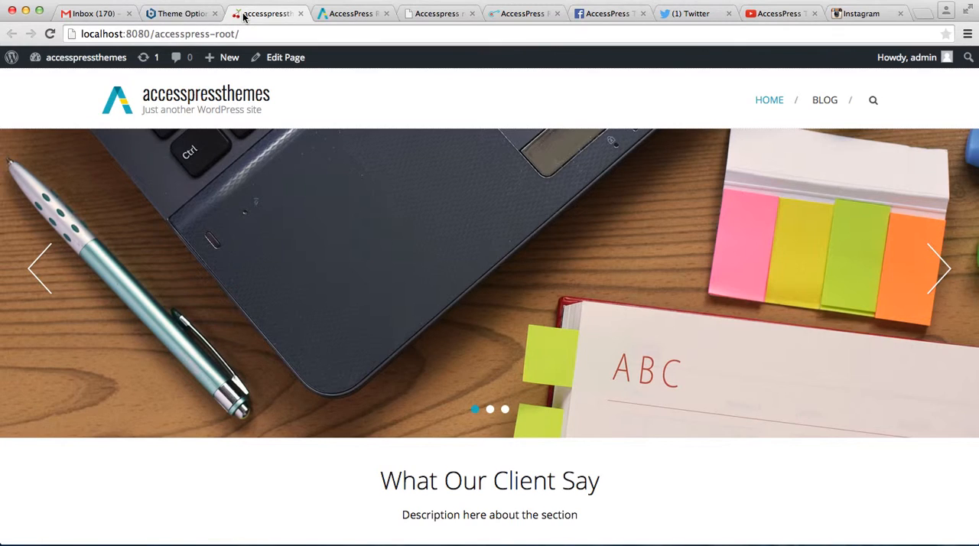
pyautogui.moveTo(672, 309)
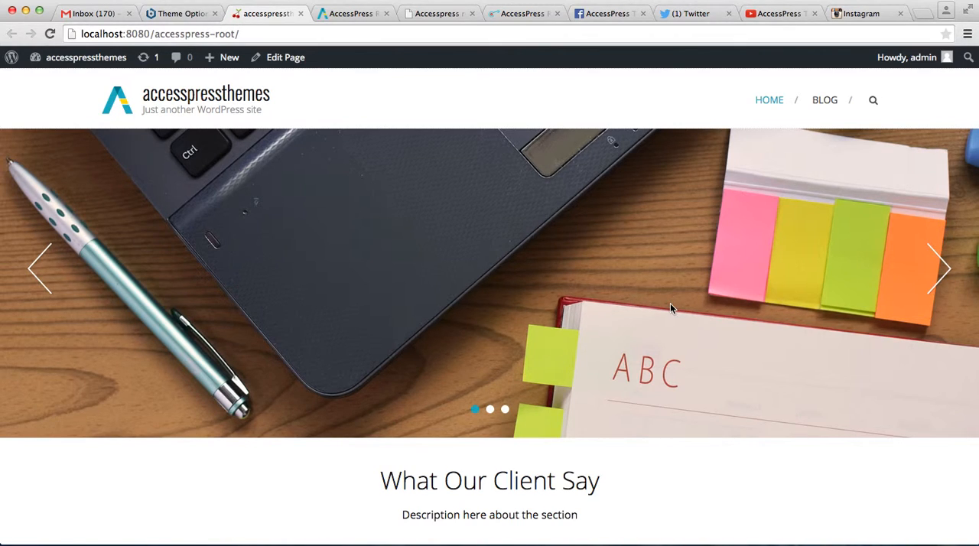
pyautogui.scroll(-3)
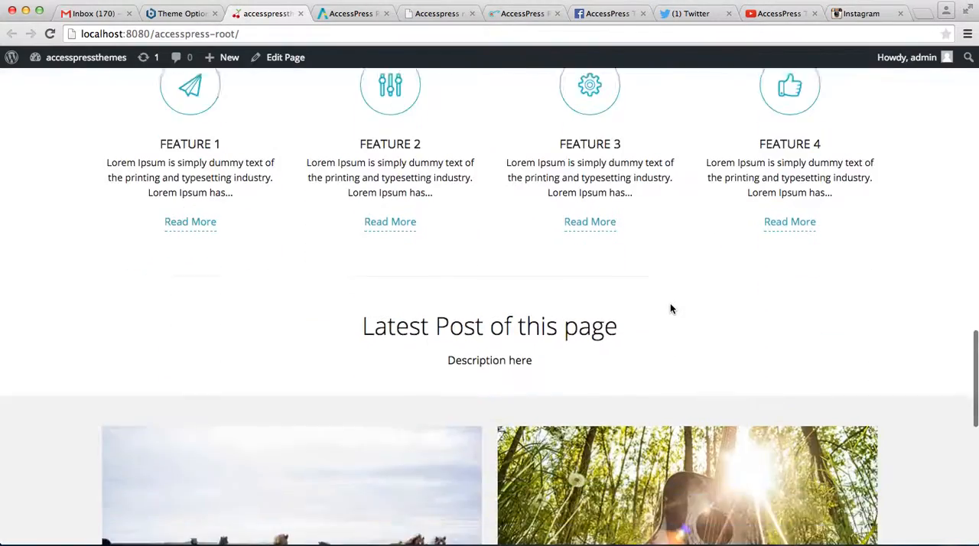
pyautogui.scroll(-3)
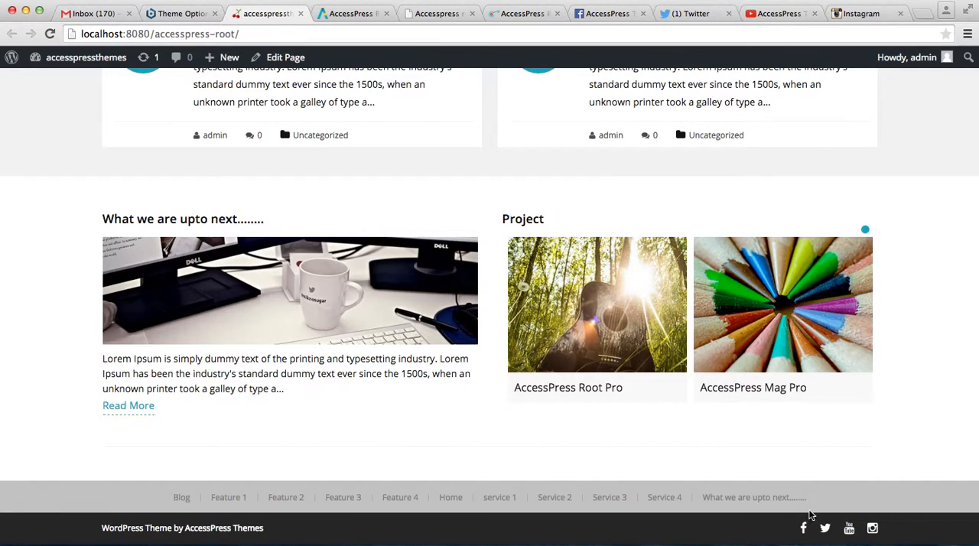
pyautogui.moveTo(797, 532)
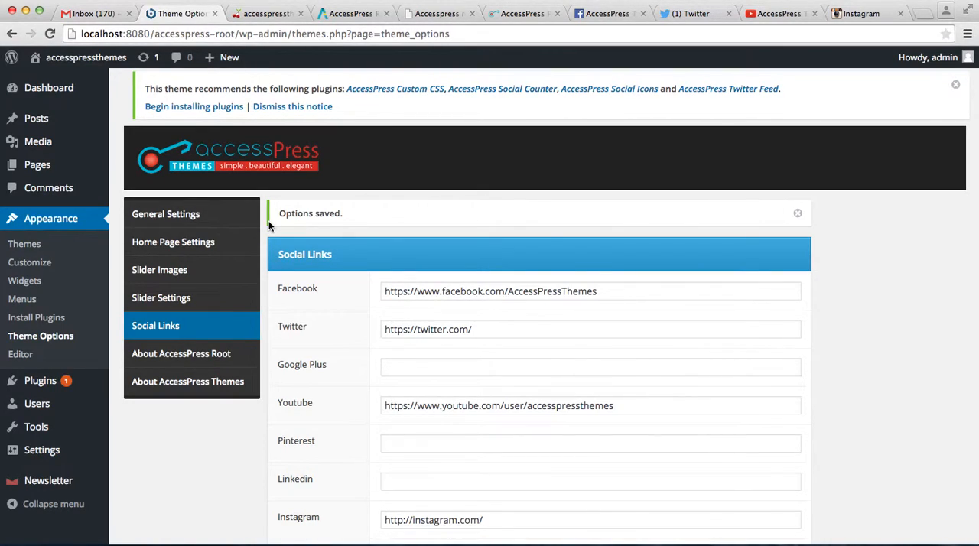
pyautogui.moveTo(516, 199)
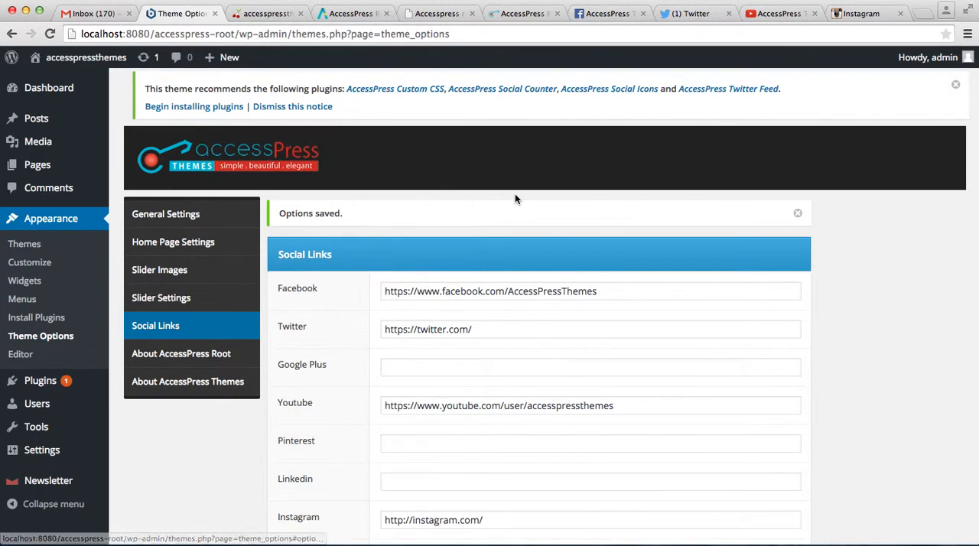
pyautogui.moveTo(51, 218)
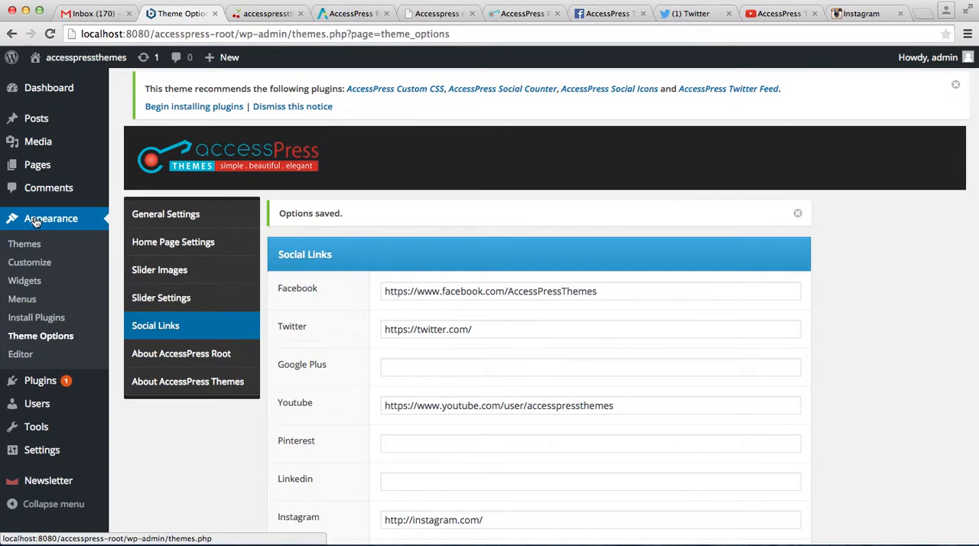
pyautogui.moveTo(29, 263)
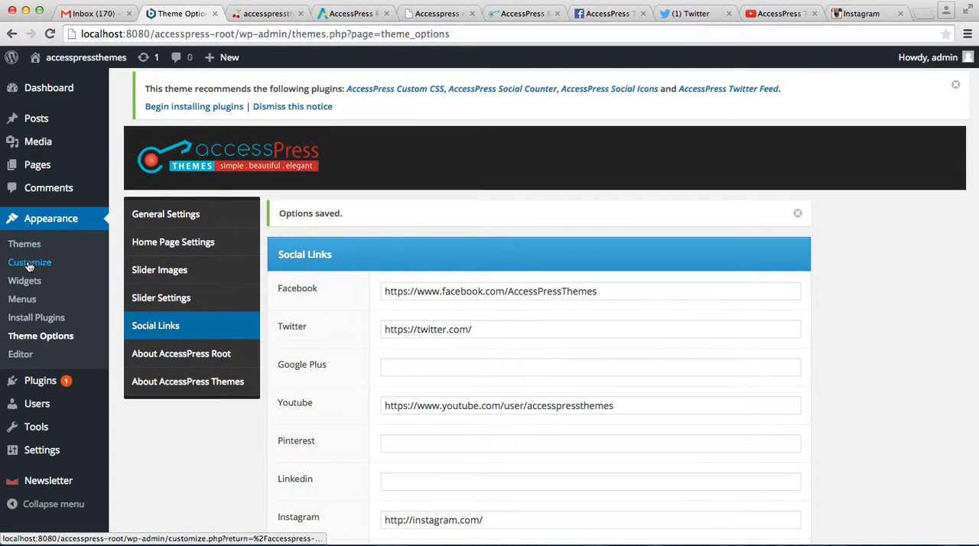
# Go to Appearance > Widgets and scroll down to the Footer widget areas.
pyautogui.click(24, 280)
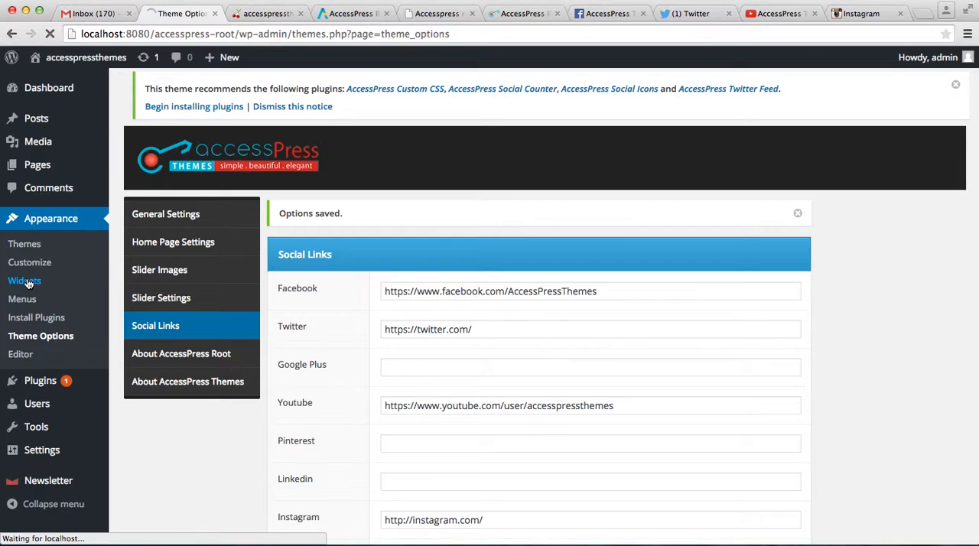
pyautogui.click(25, 281)
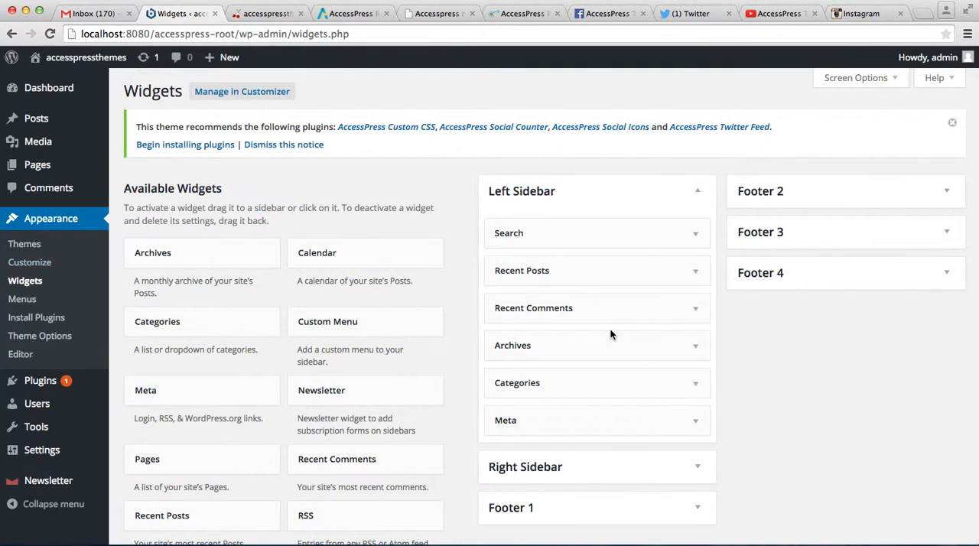
pyautogui.scroll(-3)
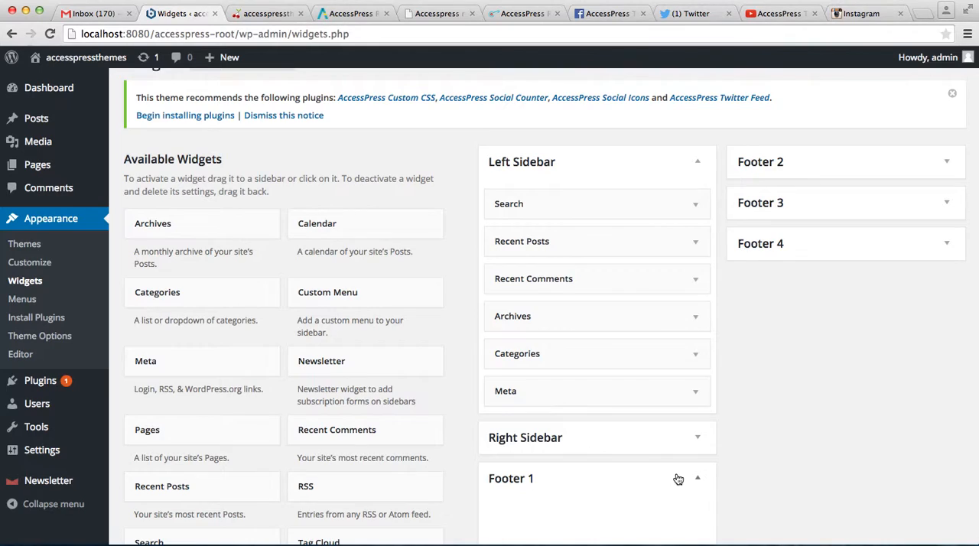
pyautogui.scroll(-3)
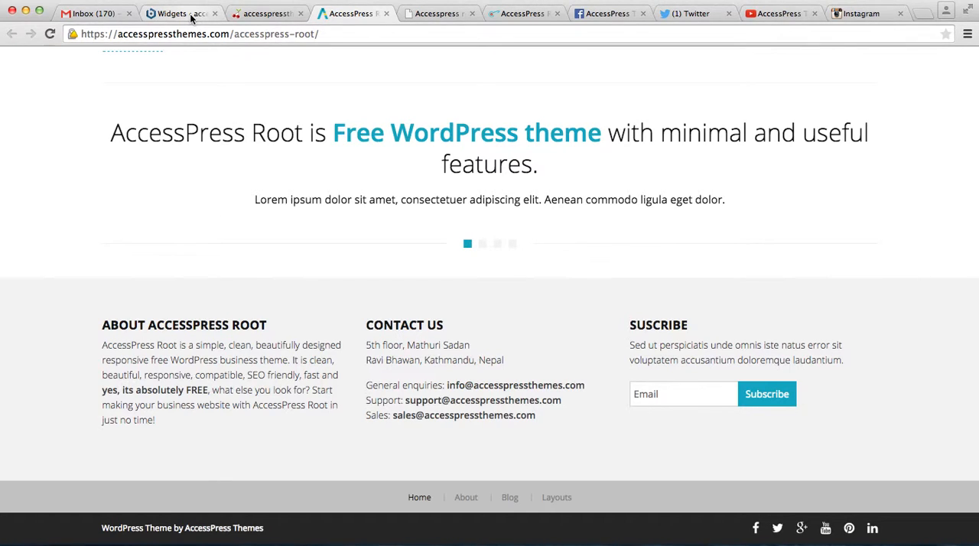
pyautogui.moveTo(181, 13)
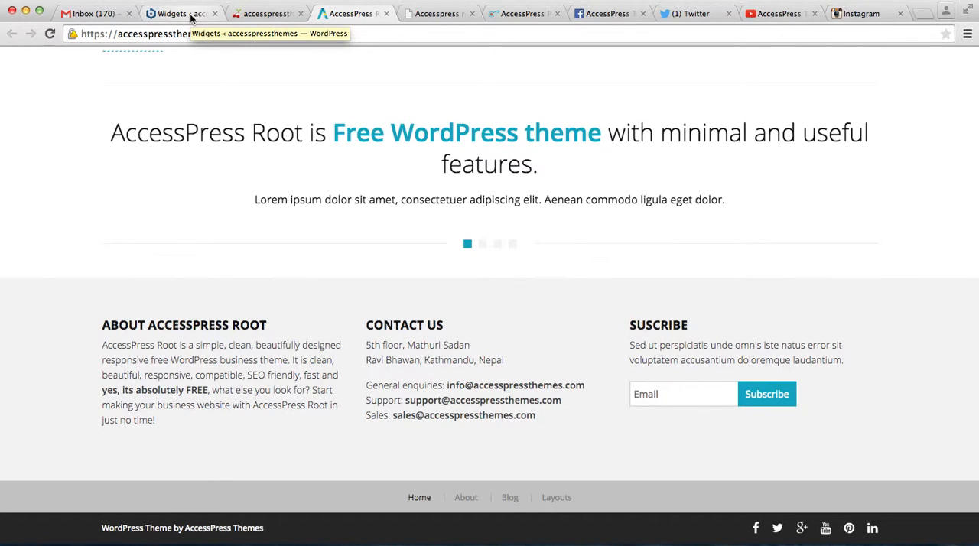
# Return from the demo site tab to the WordPress Widgets page.
pyautogui.click(180, 13)
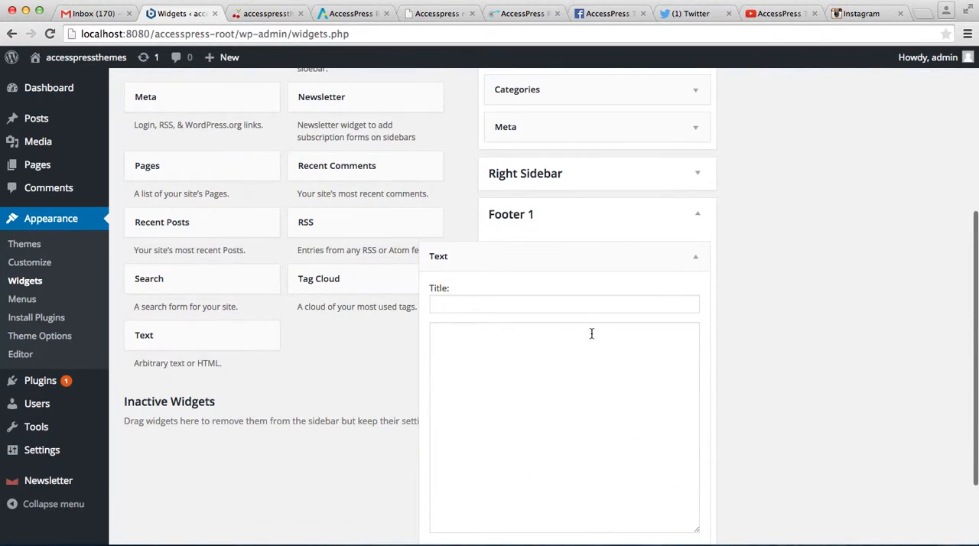
# Title the Footer 1 Text widget 'About Us', add the description, save, and collapse Footer 1.
pyautogui.write('A')
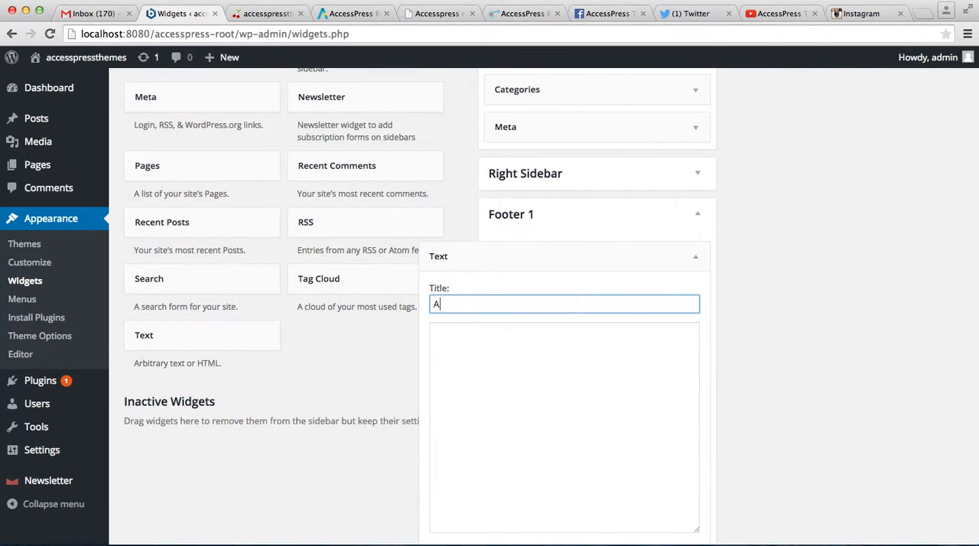
pyautogui.write('bout Us')
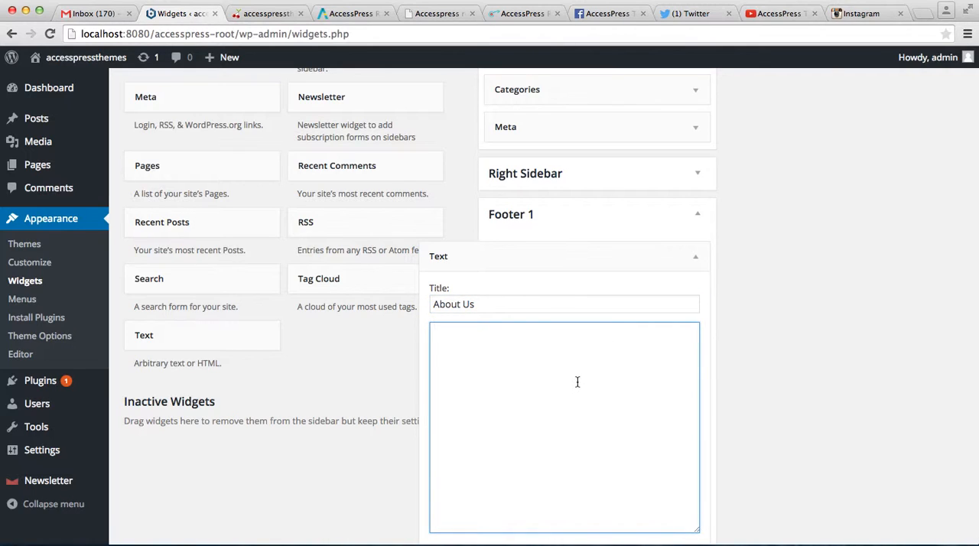
pyautogui.click(444, 535)
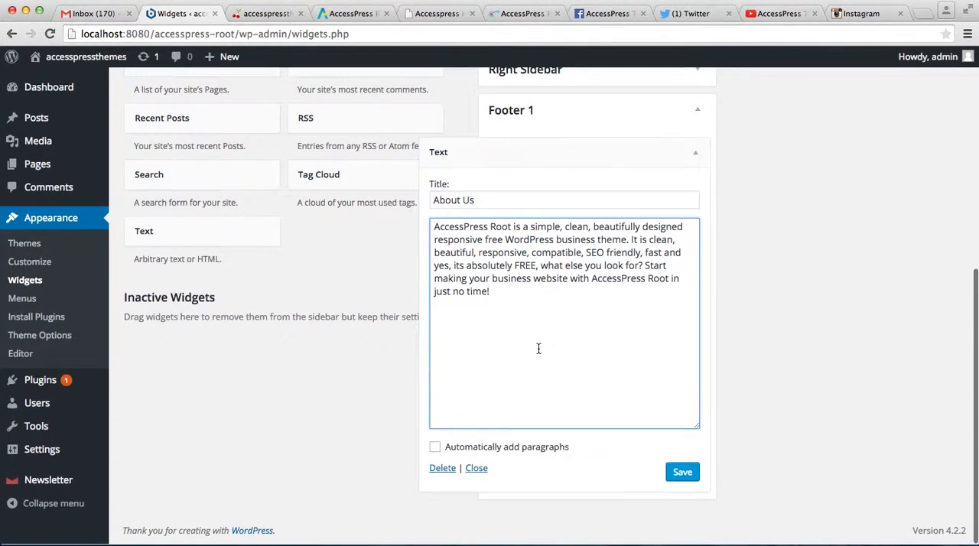
pyautogui.click(682, 472)
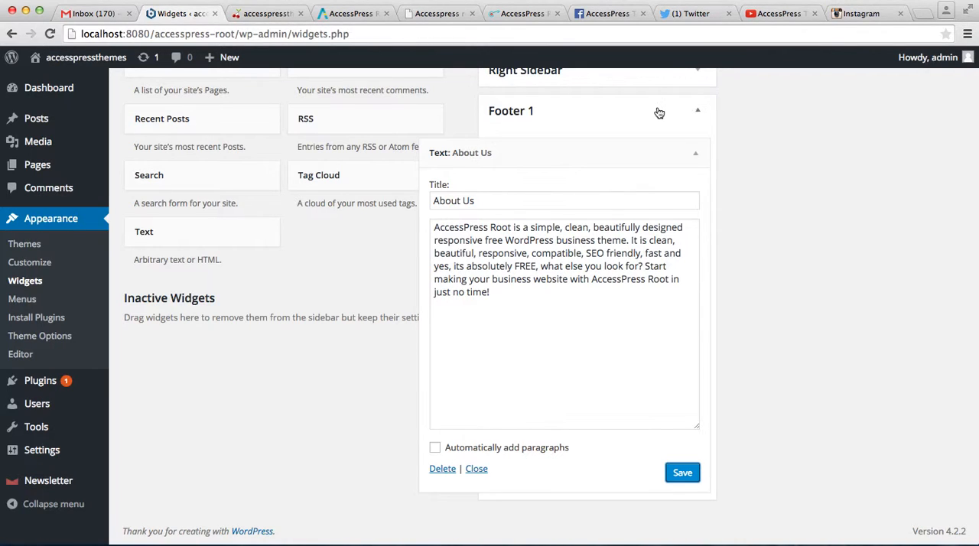
pyautogui.click(476, 468)
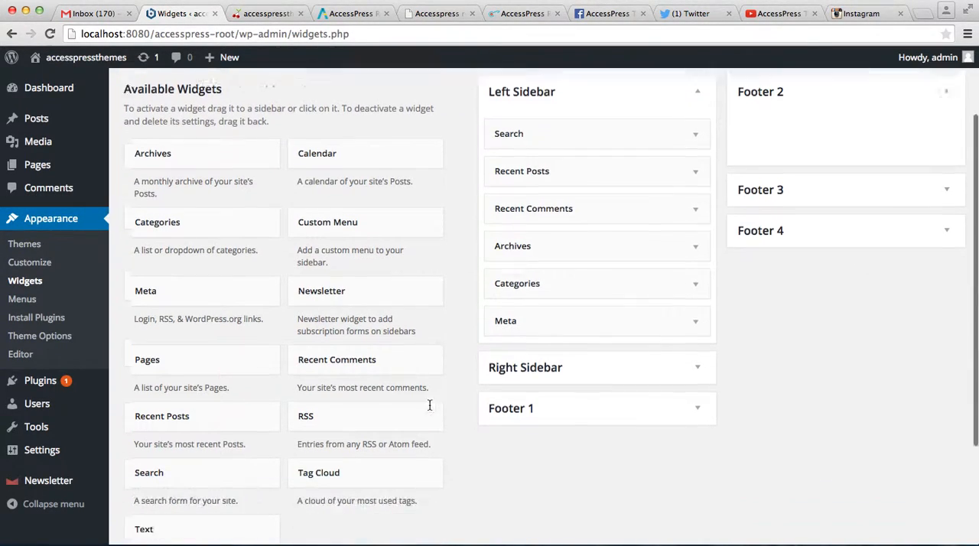
pyautogui.scroll(-3)
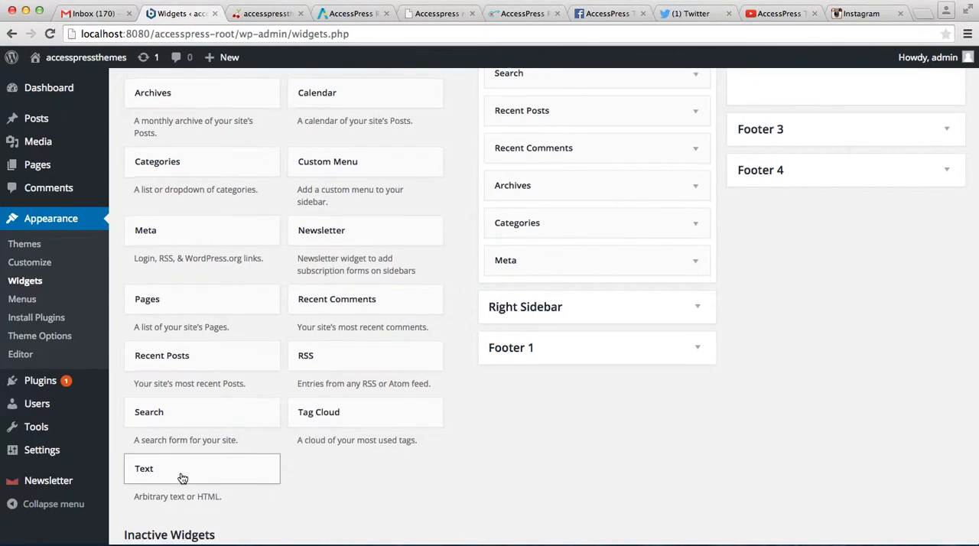
# Add a Text widget to Footer 2 titled 'Contact Us' with the address and emails, and save.
pyautogui.click(183, 474)
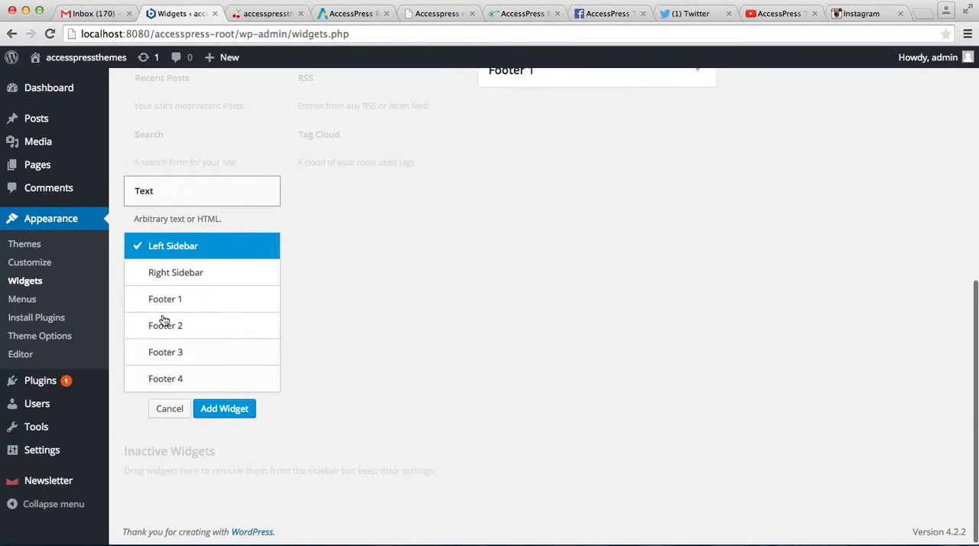
pyautogui.click(165, 325)
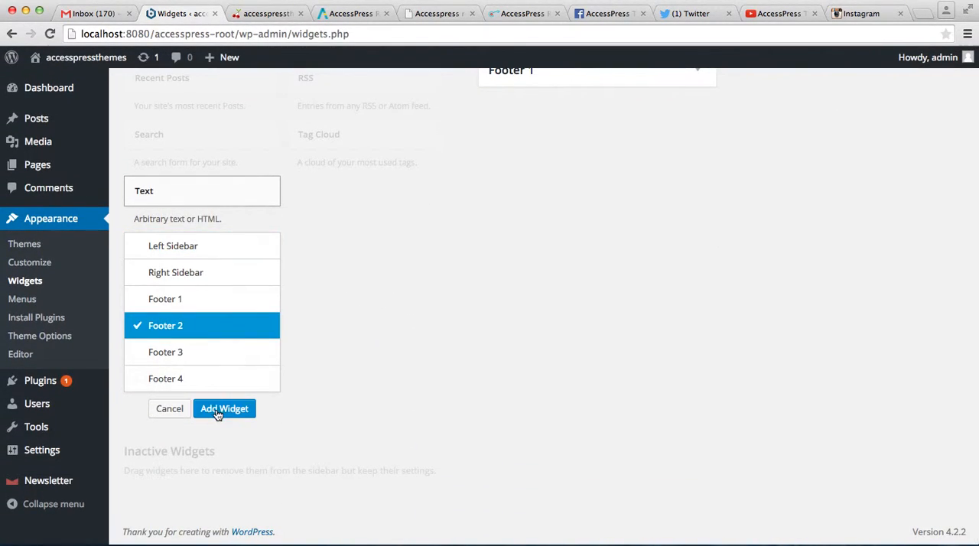
pyautogui.click(224, 408)
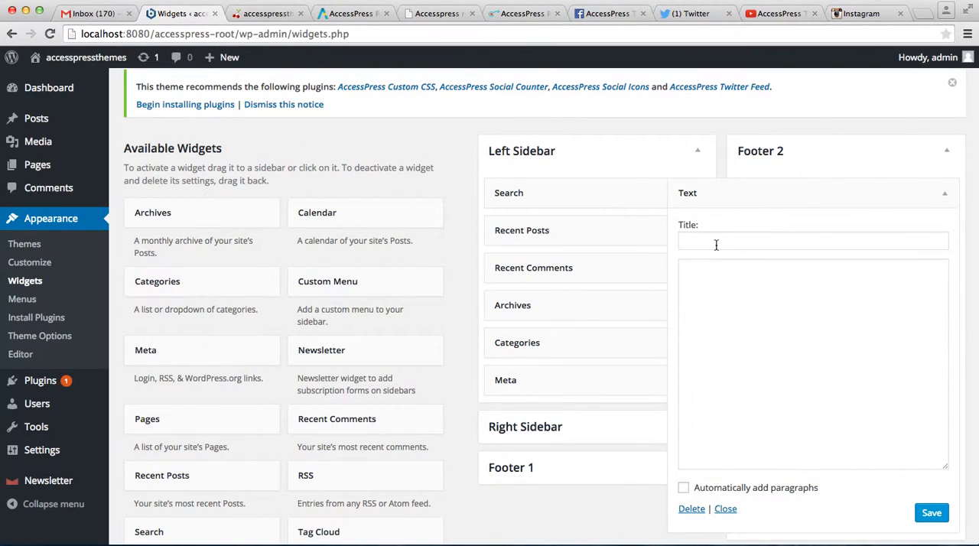
pyautogui.click(813, 241)
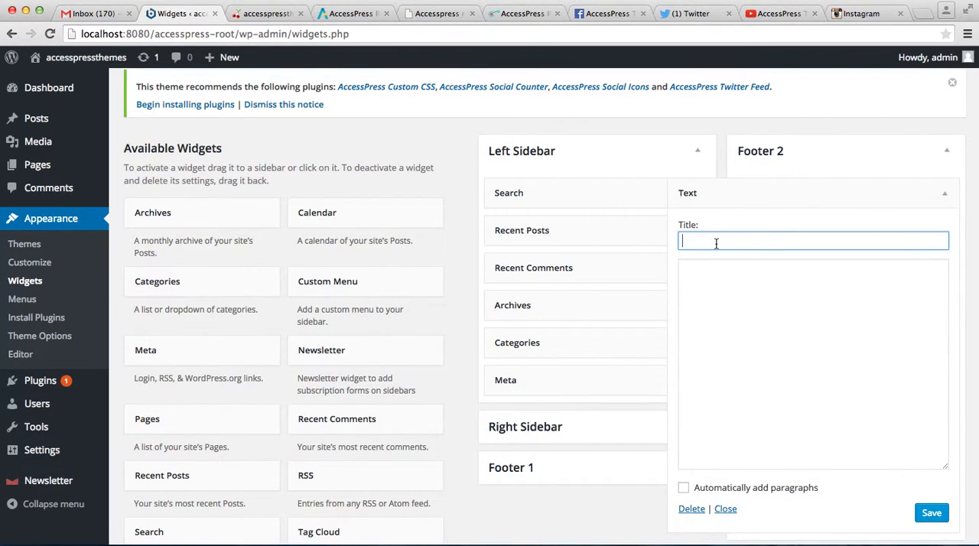
pyautogui.write('Contact')
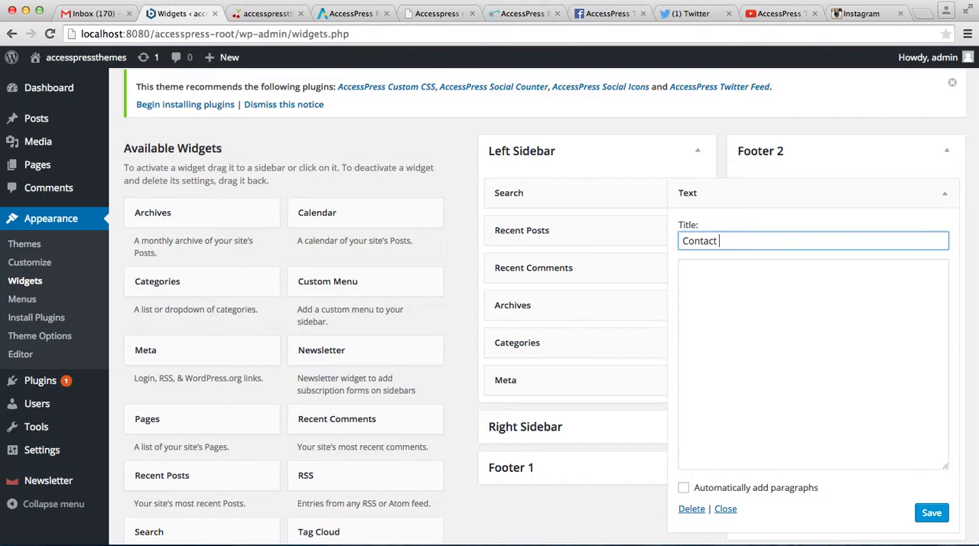
pyautogui.write('Us')
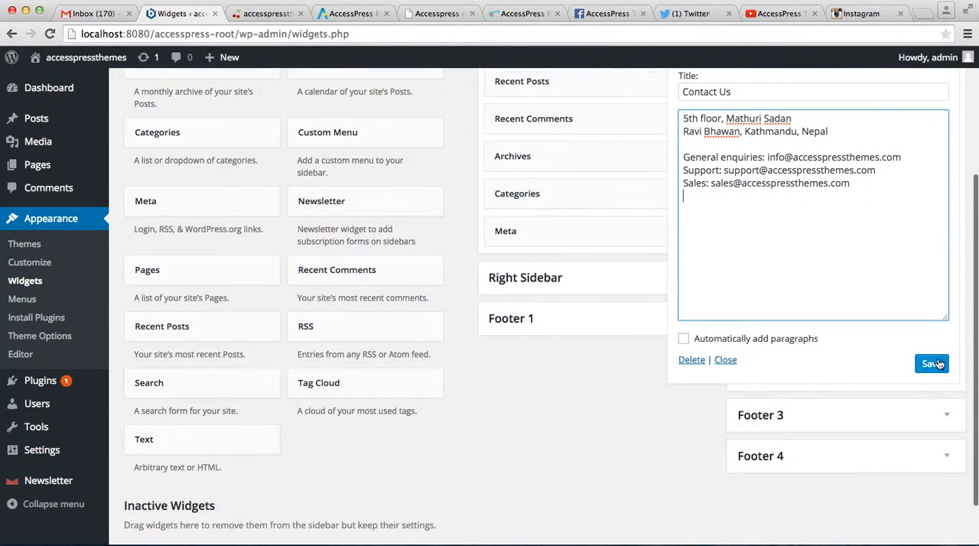
pyautogui.click(932, 364)
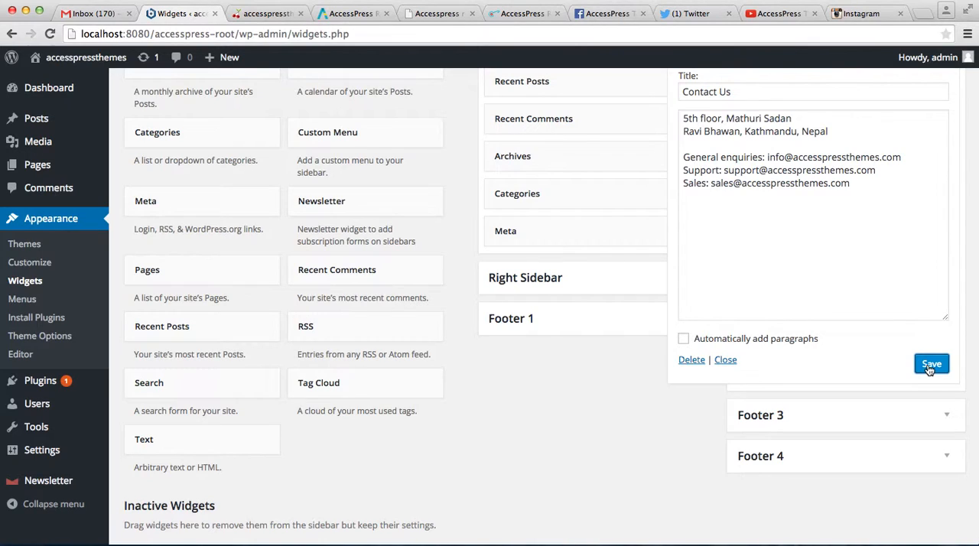
pyautogui.click(931, 364)
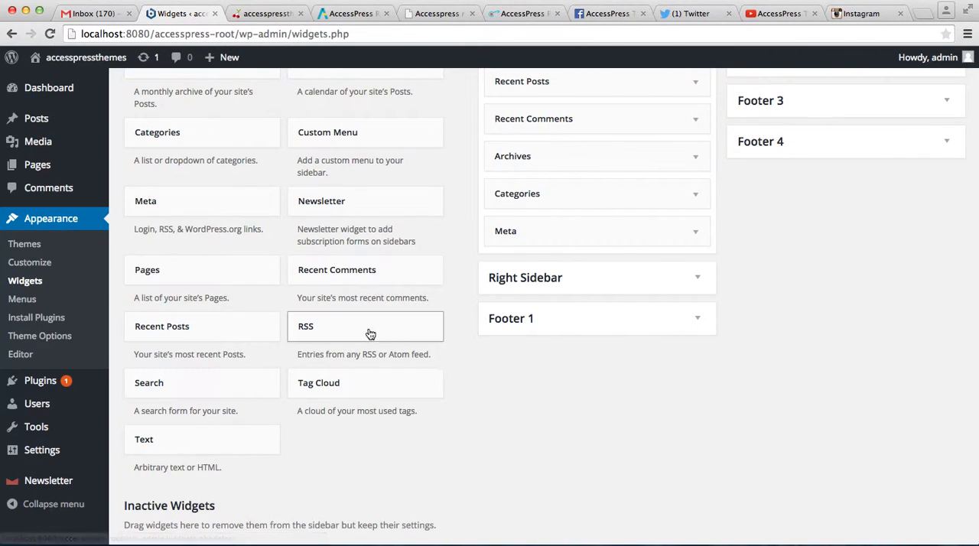
# Check the local footer's About Us and Contact Us columns against the demo footer, then return to Widgets.
pyautogui.click(267, 13)
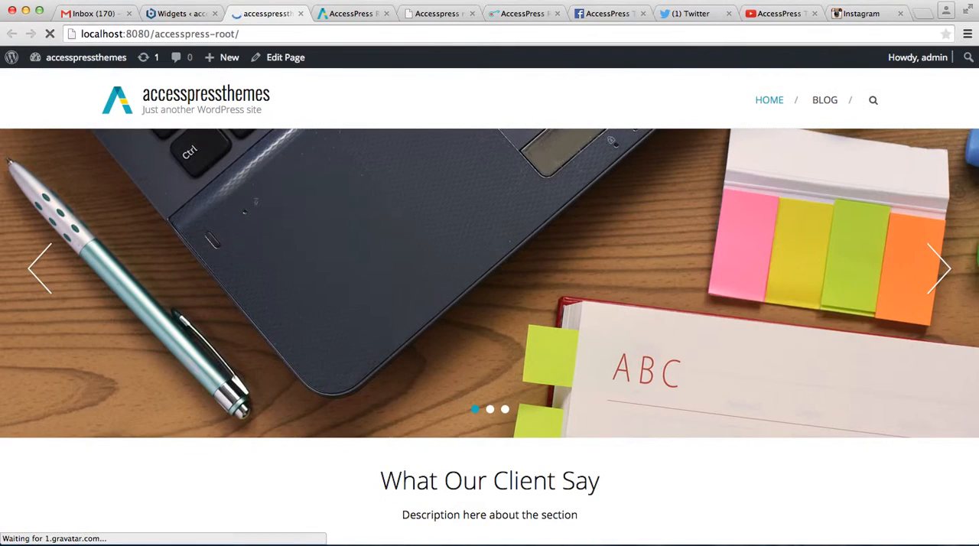
pyautogui.scroll(-3)
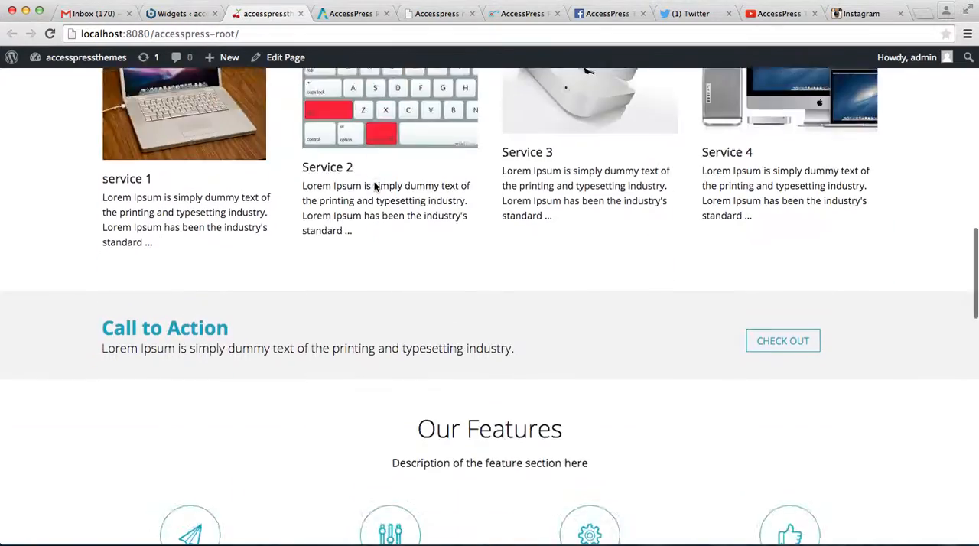
pyautogui.scroll(-3)
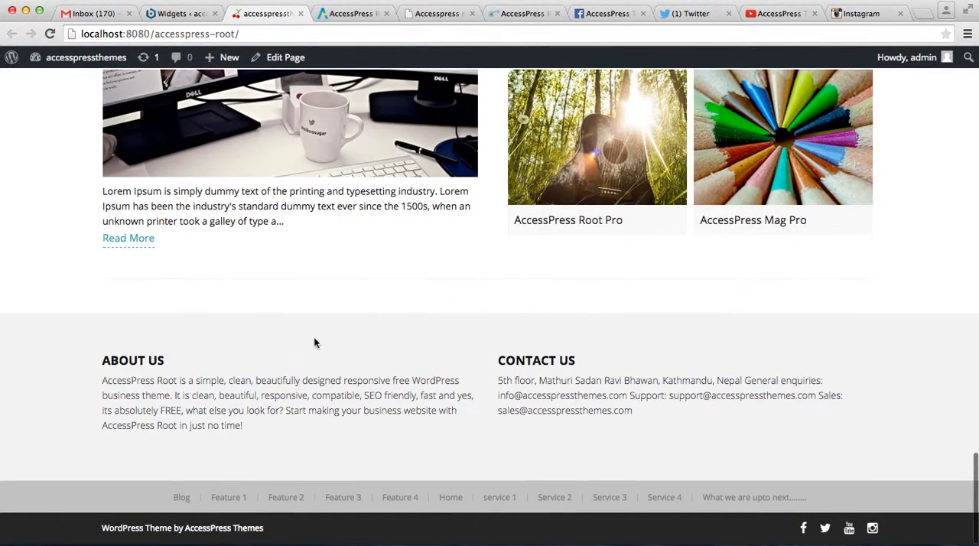
pyautogui.moveTo(632, 329)
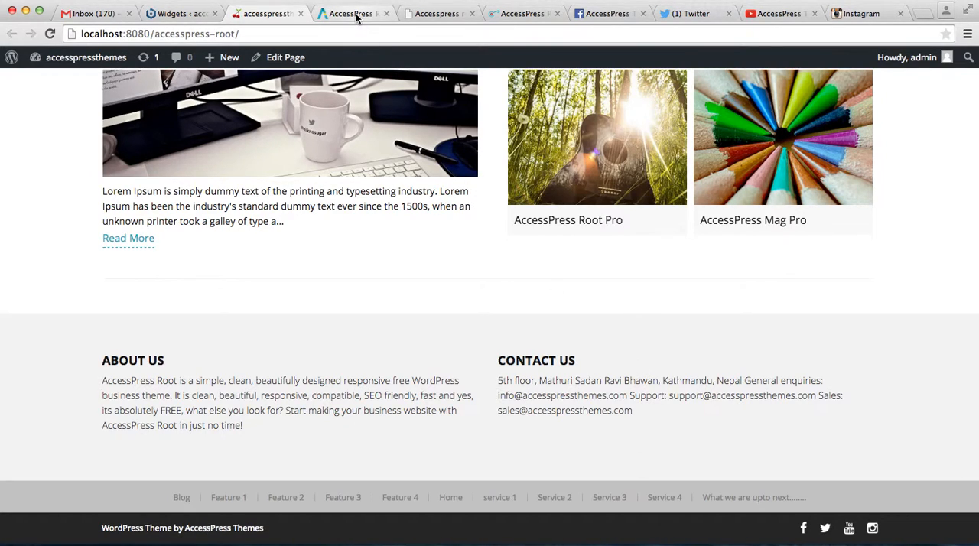
pyautogui.click(352, 13)
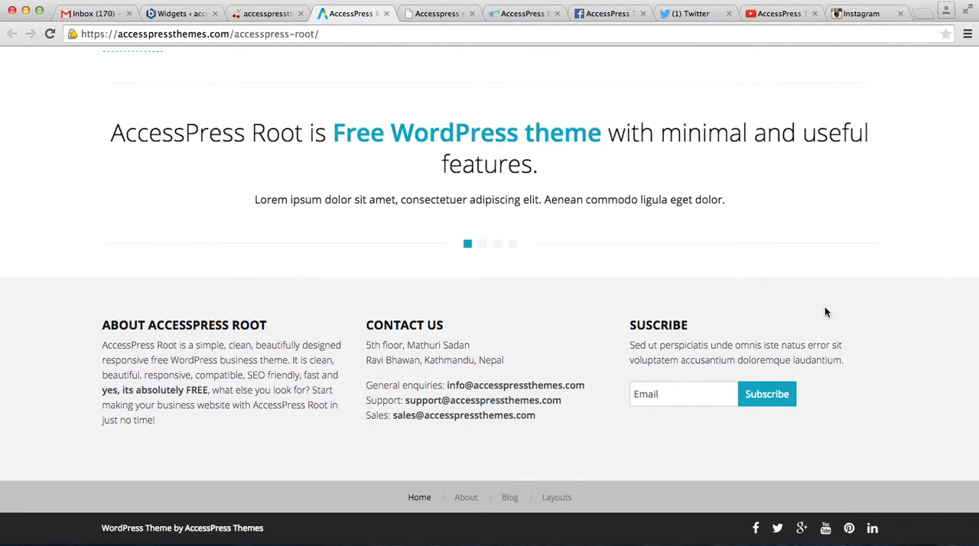
pyautogui.moveTo(704, 328)
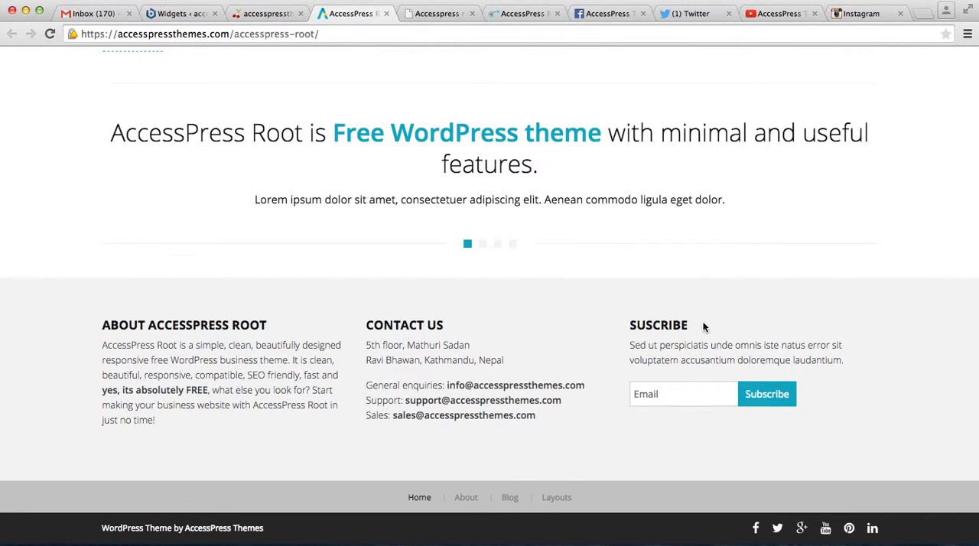
pyautogui.moveTo(790, 380)
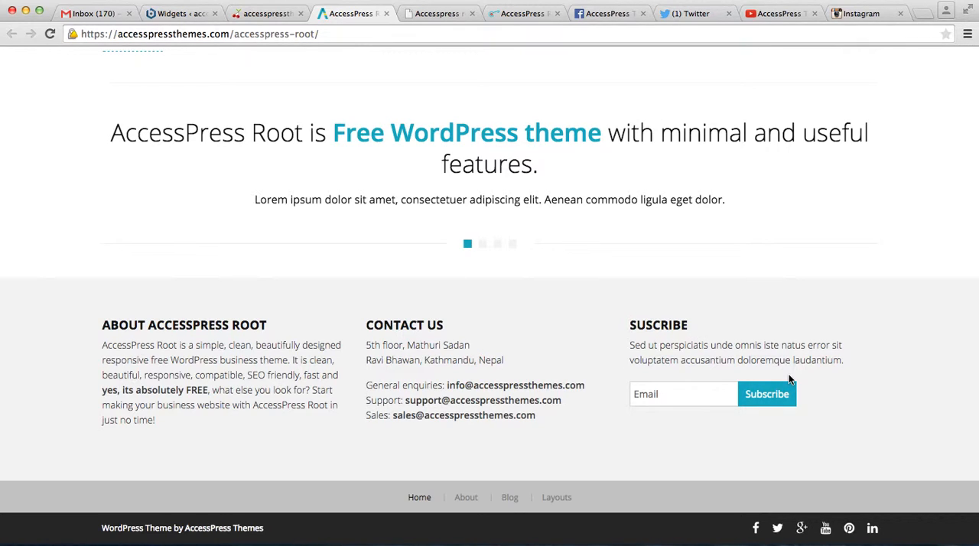
pyautogui.click(181, 13)
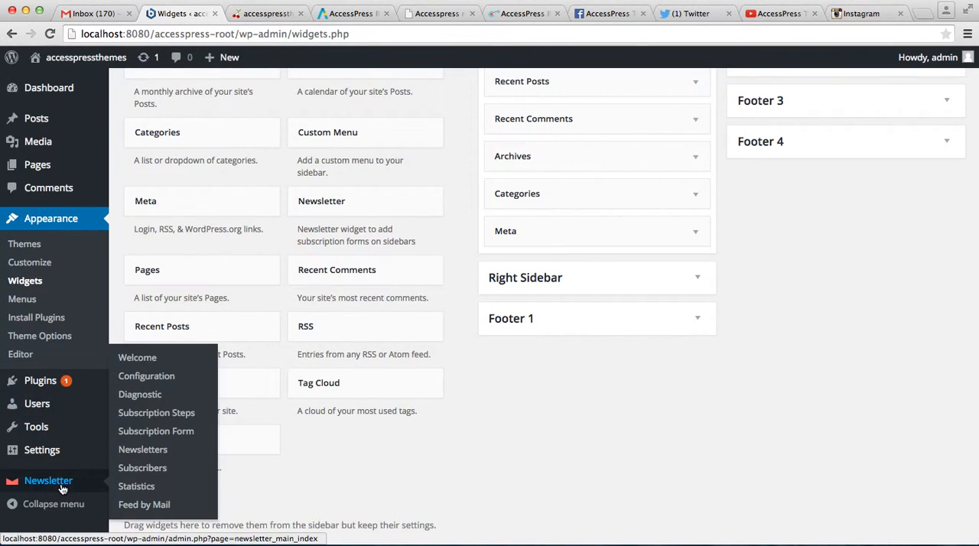
pyautogui.moveTo(40, 381)
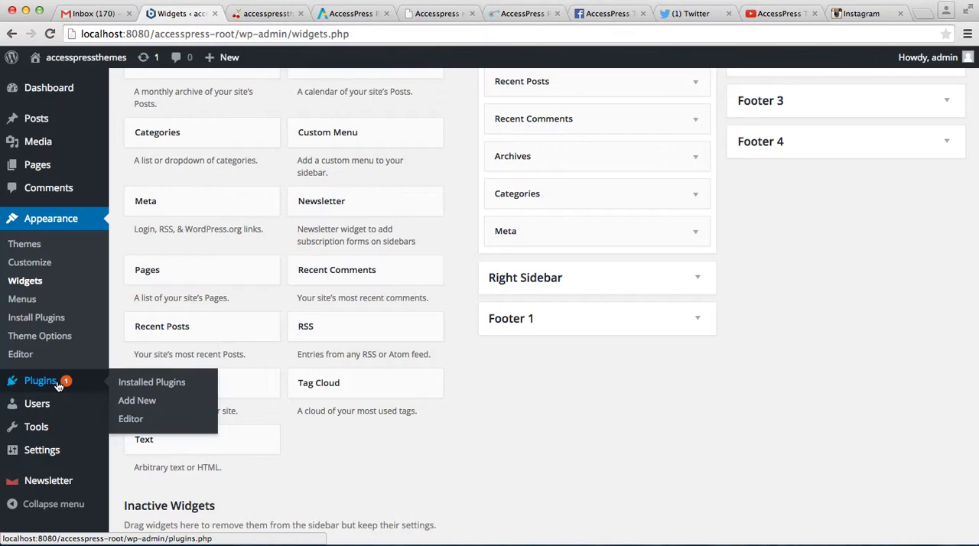
pyautogui.click(49, 481)
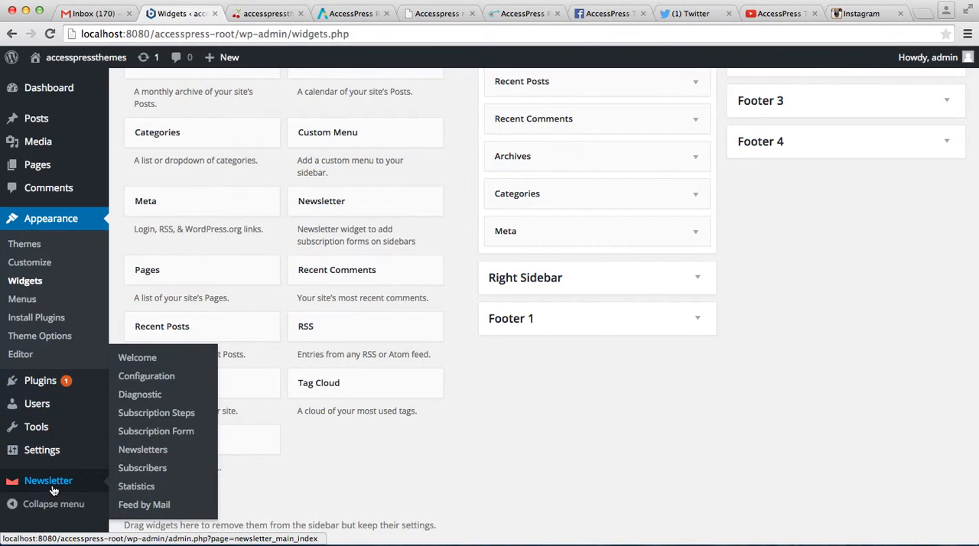
pyautogui.moveTo(156, 412)
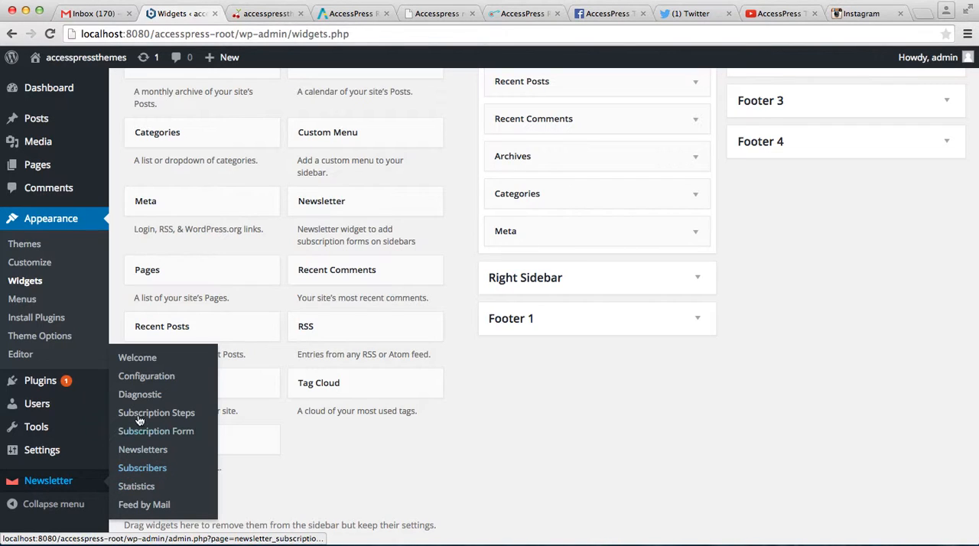
pyautogui.click(146, 376)
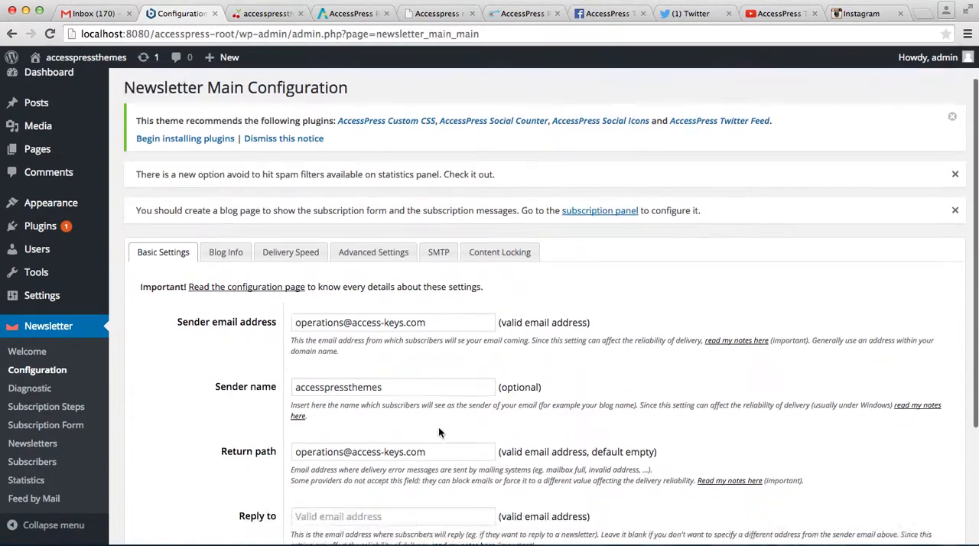
pyautogui.scroll(-3)
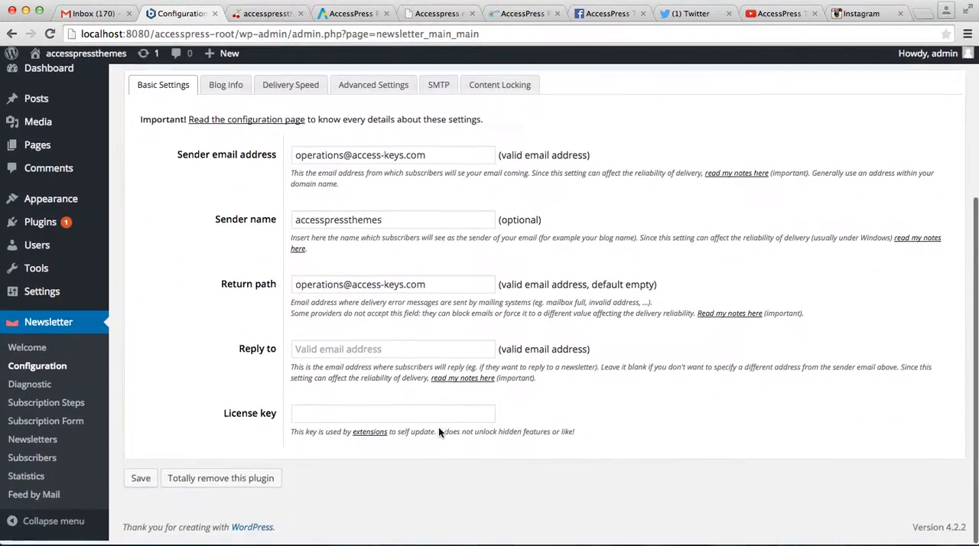
pyautogui.click(140, 478)
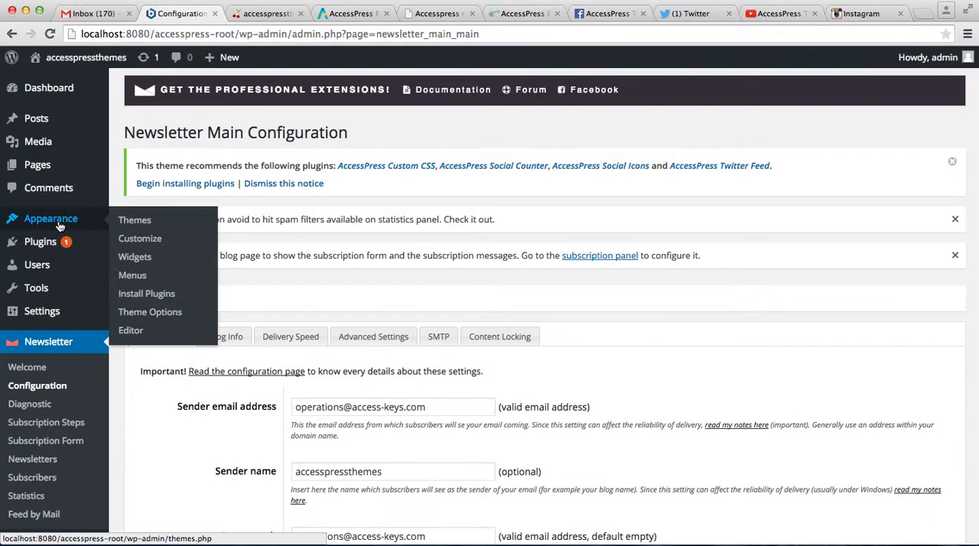
pyautogui.click(135, 257)
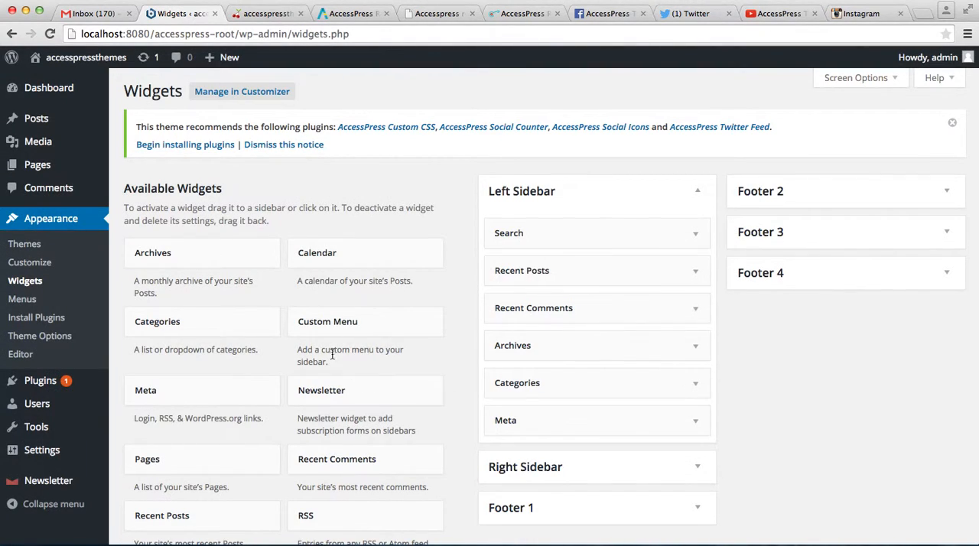
pyautogui.moveTo(386, 377)
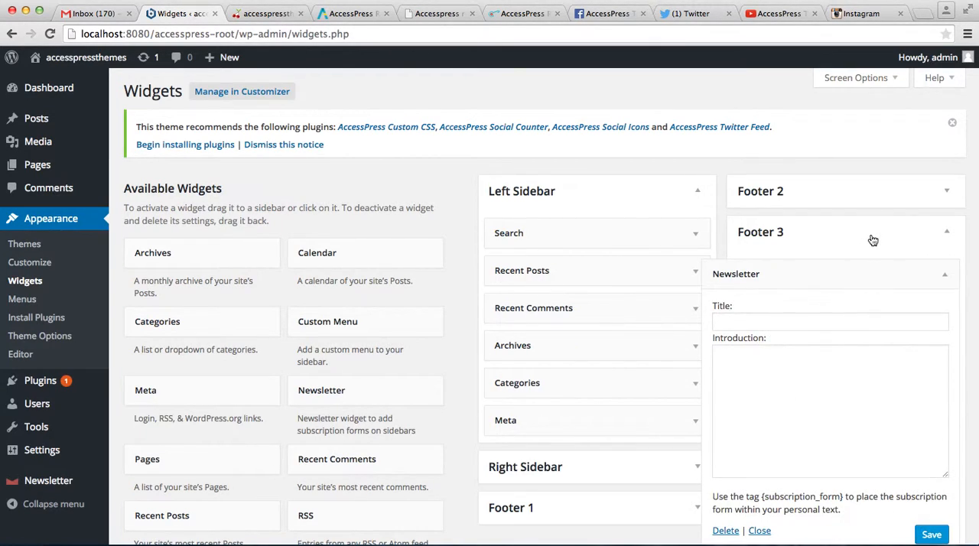
# Title the Footer 3 Newsletter widget 'Subscribe' with intro text, save and collapse it, then view the site.
pyautogui.click(830, 320)
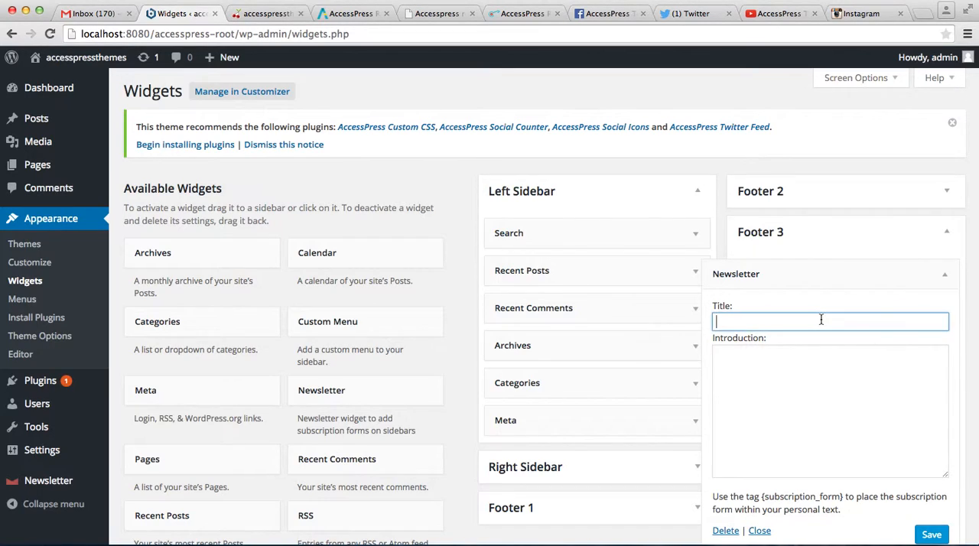
pyautogui.write('Subscribe')
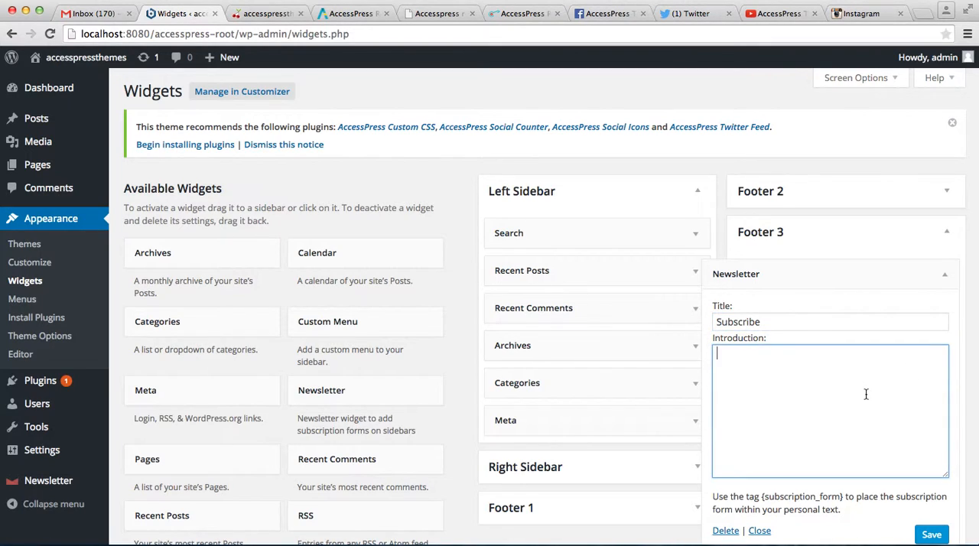
pyautogui.moveTo(747, 407)
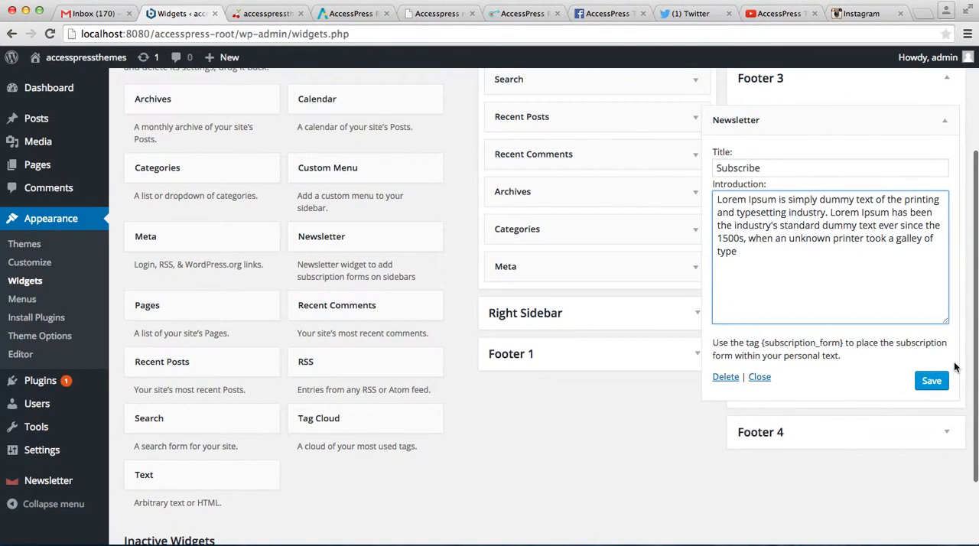
pyautogui.click(932, 381)
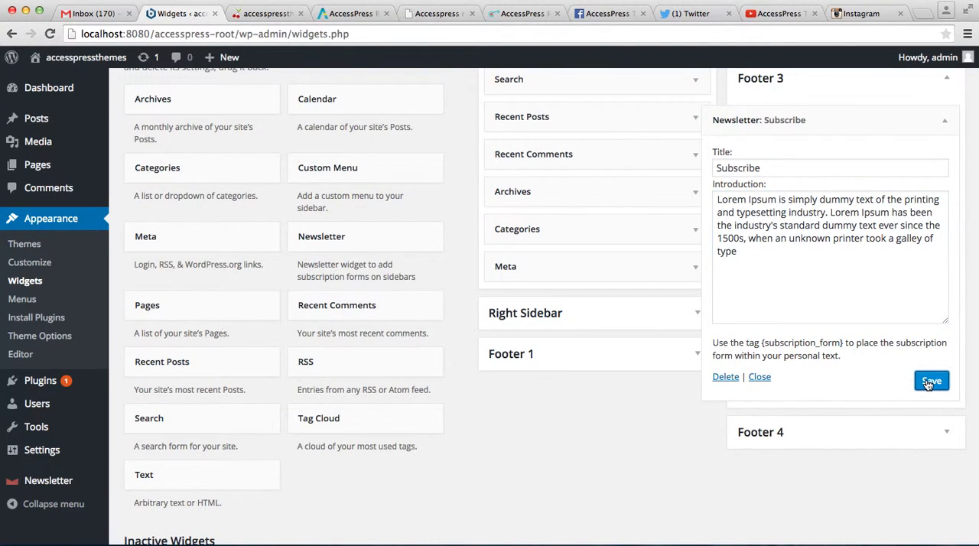
pyautogui.click(931, 381)
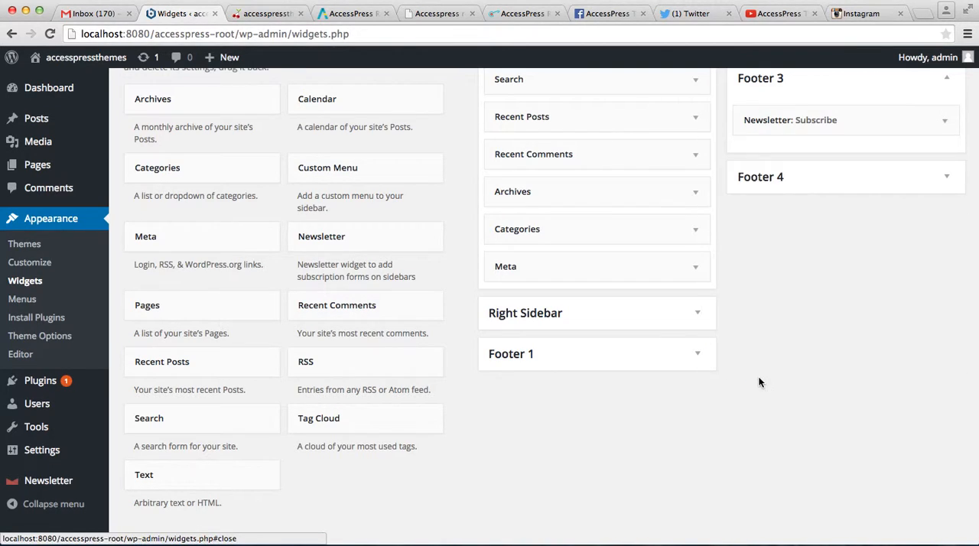
pyautogui.click(264, 13)
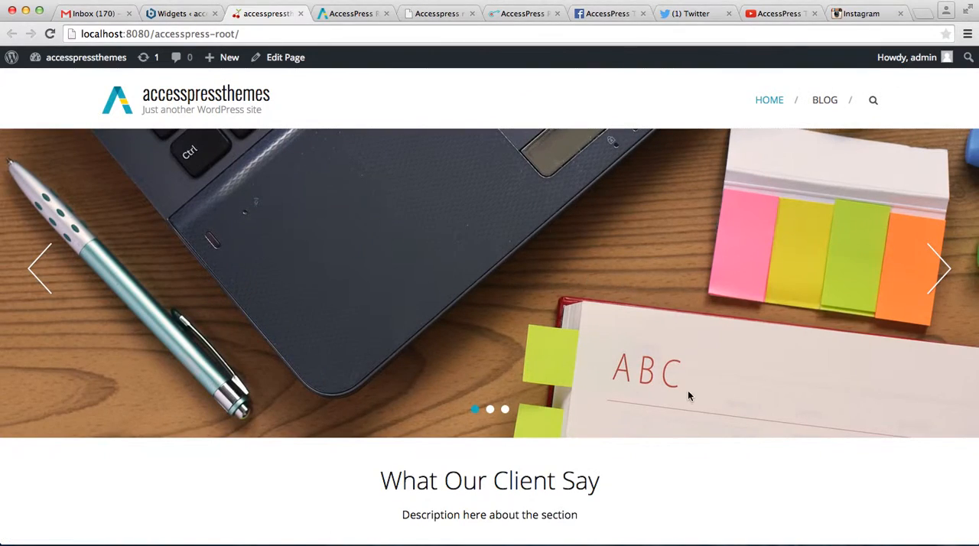
pyautogui.scroll(-3)
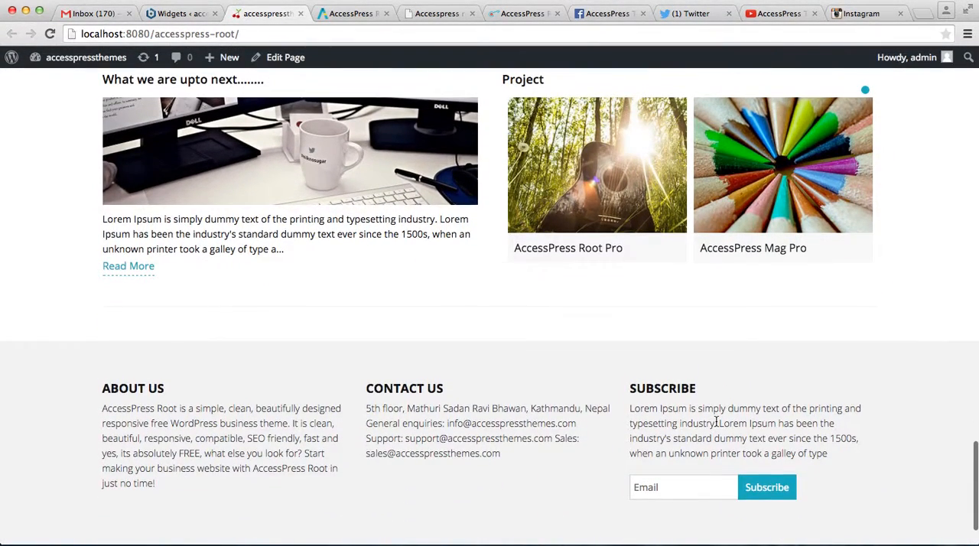
pyautogui.scroll(-3)
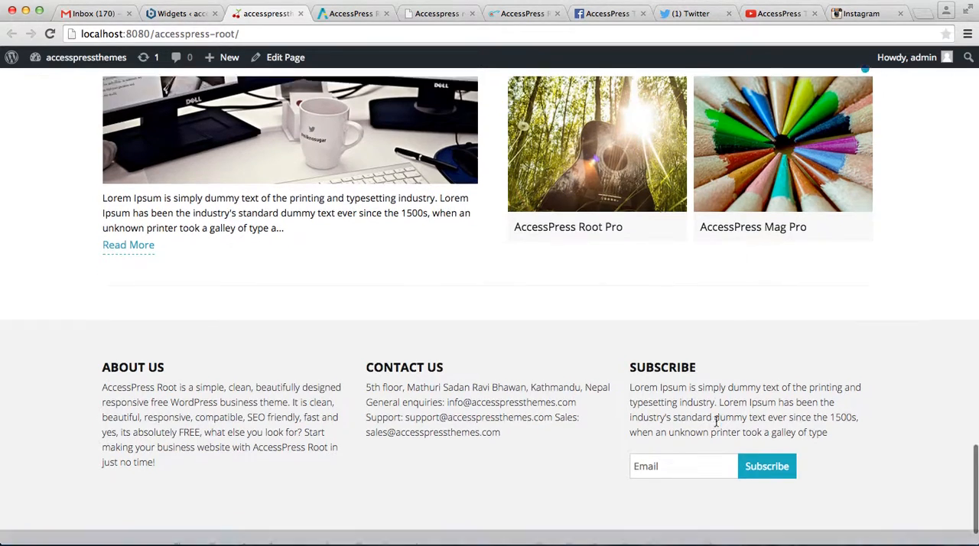
pyautogui.scroll(-3)
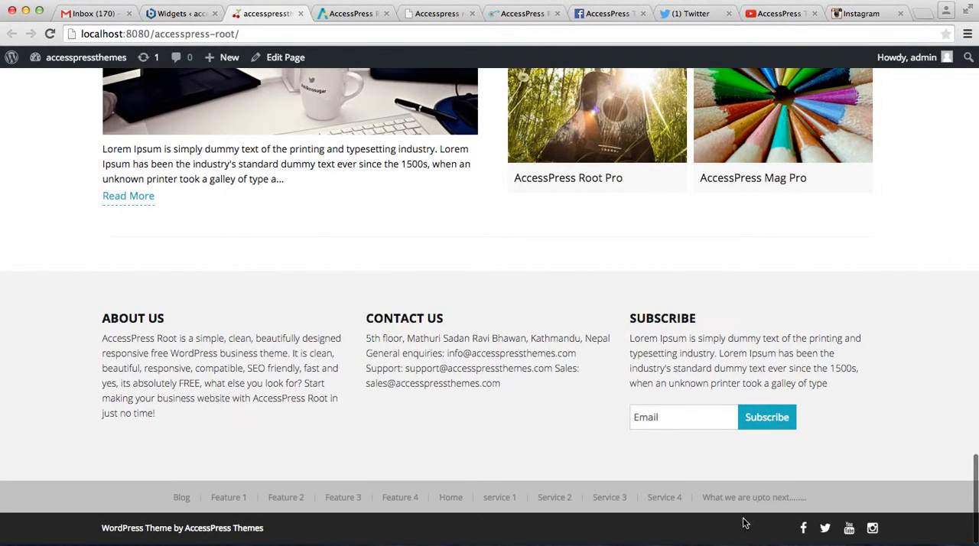